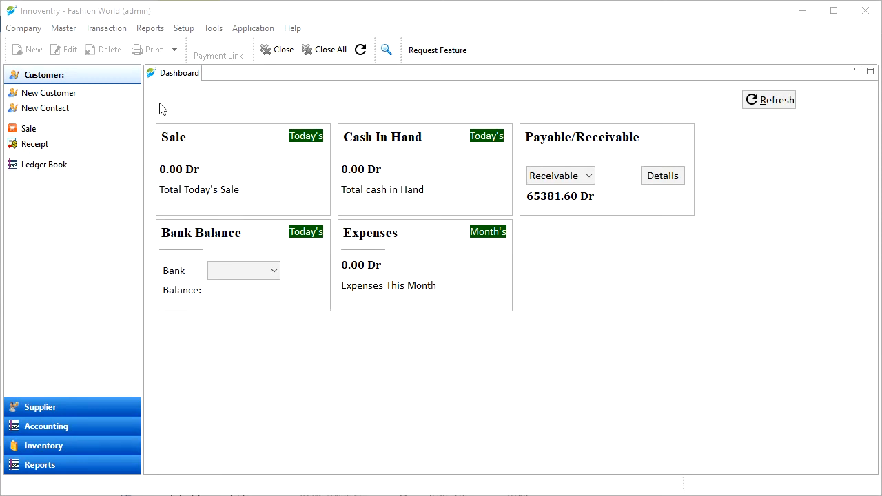
{"action": "mouse_move", "coordinate": [135, 21]}
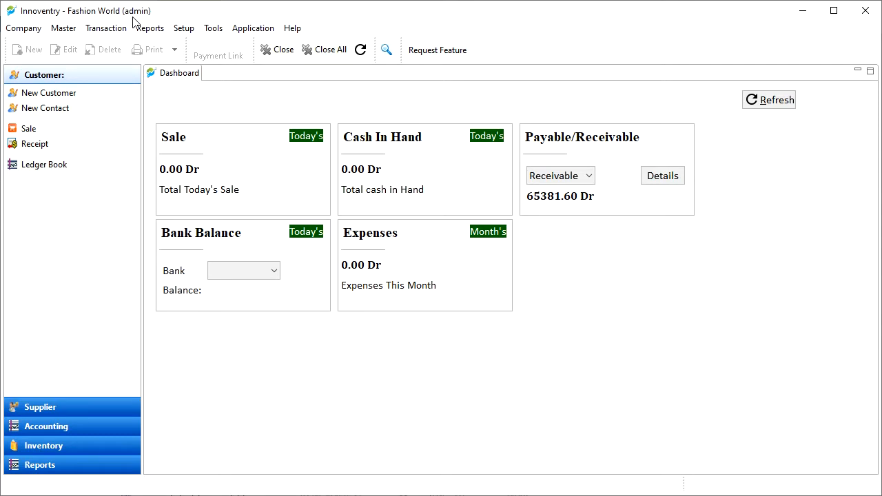
{"action": "mouse_move", "coordinate": [111, 72]}
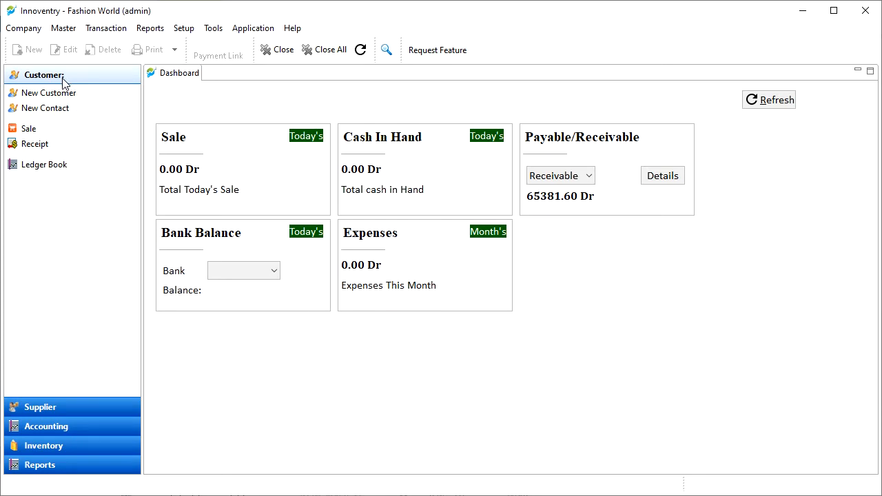
Open and close the Ledger Book via the sidebar and the Reports menu, leaving it open.
{"action": "left_click", "coordinate": [44, 164]}
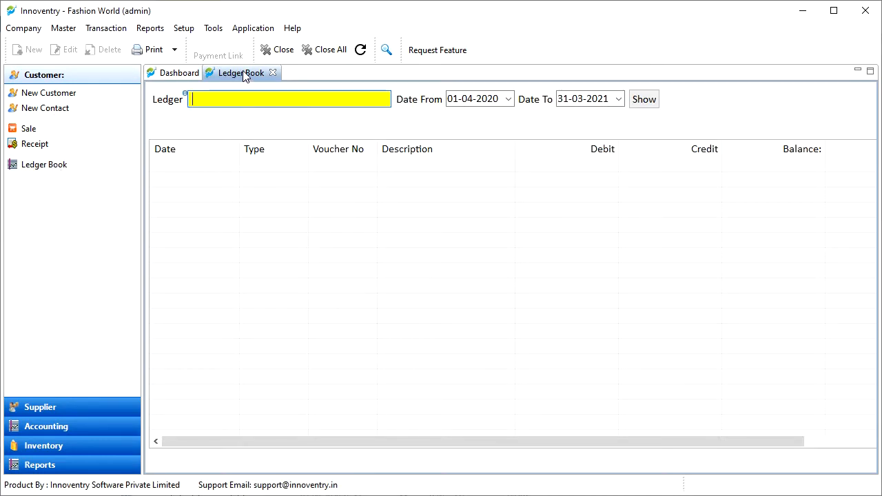
{"action": "mouse_move", "coordinate": [272, 74]}
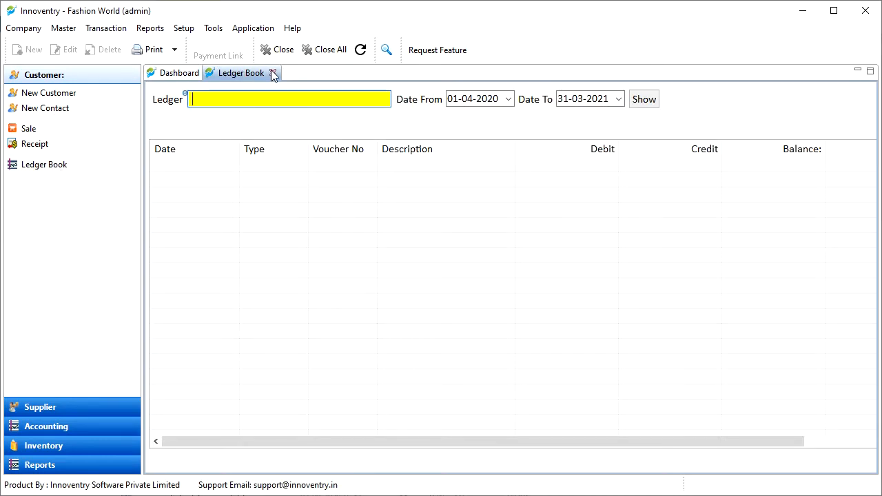
{"action": "left_click", "coordinate": [271, 73]}
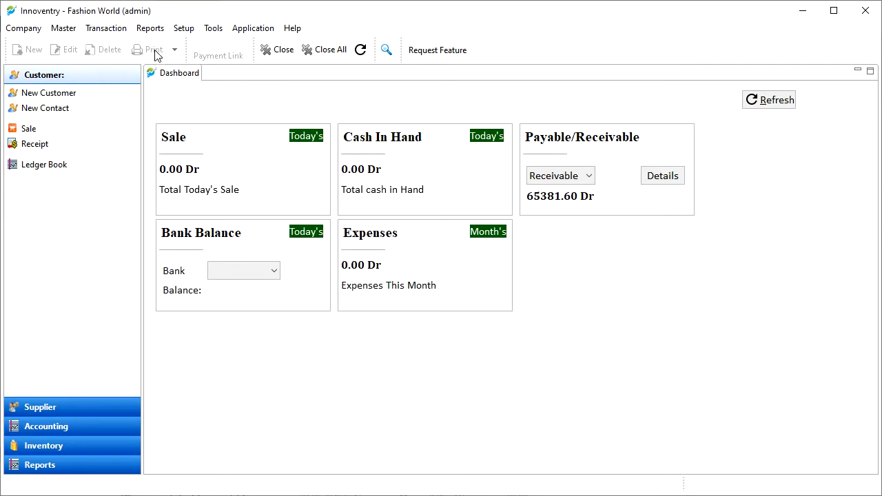
{"action": "left_click", "coordinate": [149, 27]}
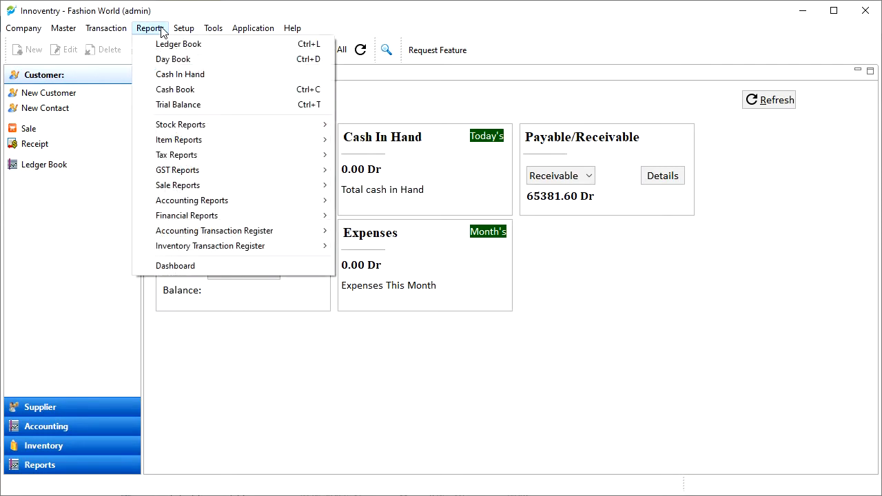
{"action": "mouse_move", "coordinate": [207, 44]}
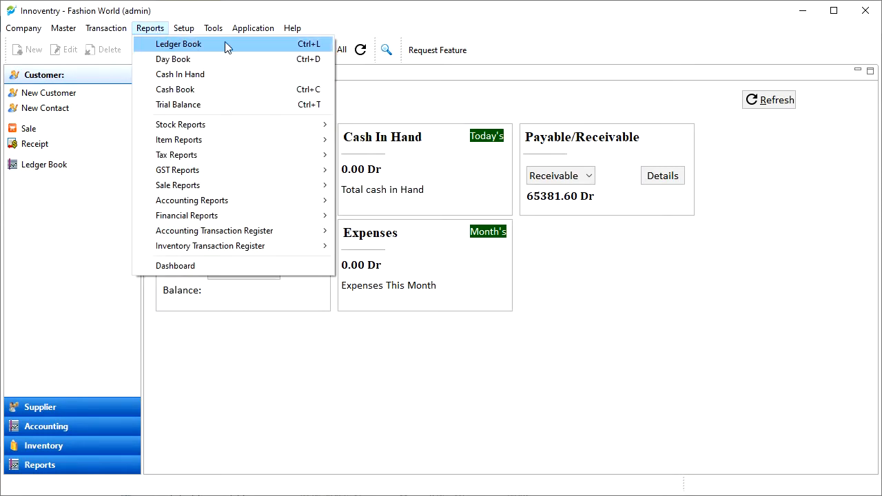
{"action": "left_click", "coordinate": [179, 42]}
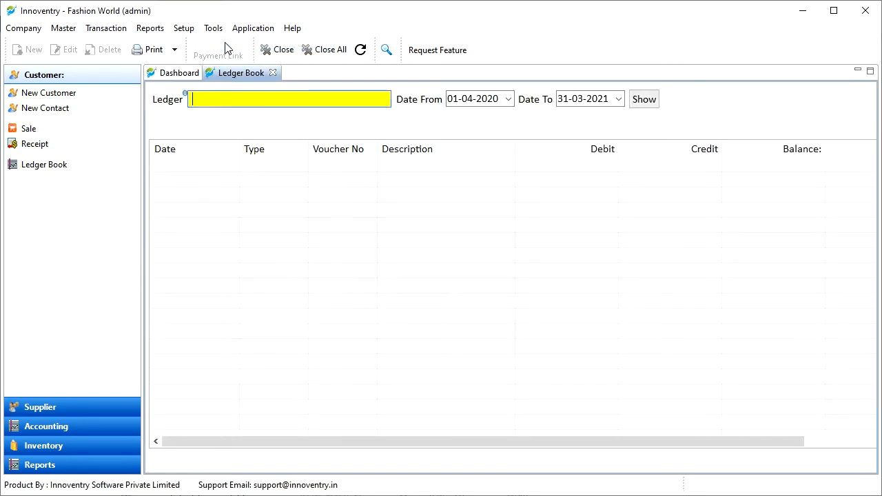
{"action": "mouse_move", "coordinate": [253, 78]}
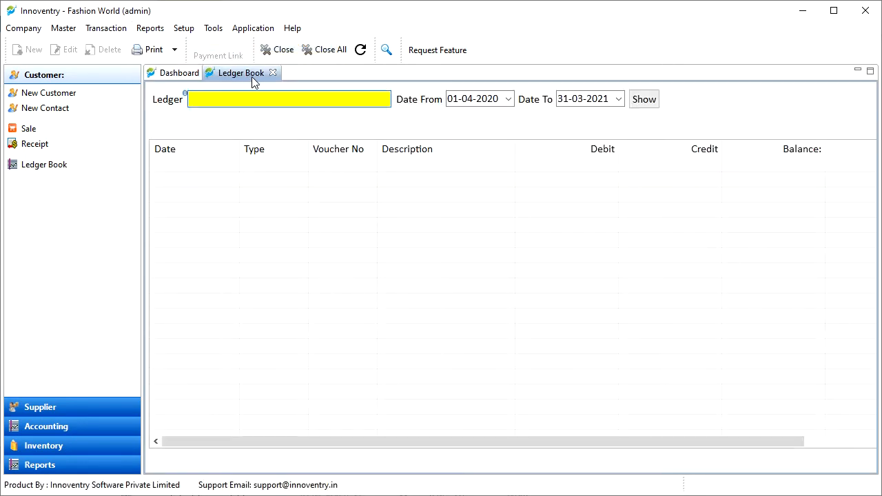
{"action": "left_click", "coordinate": [273, 72]}
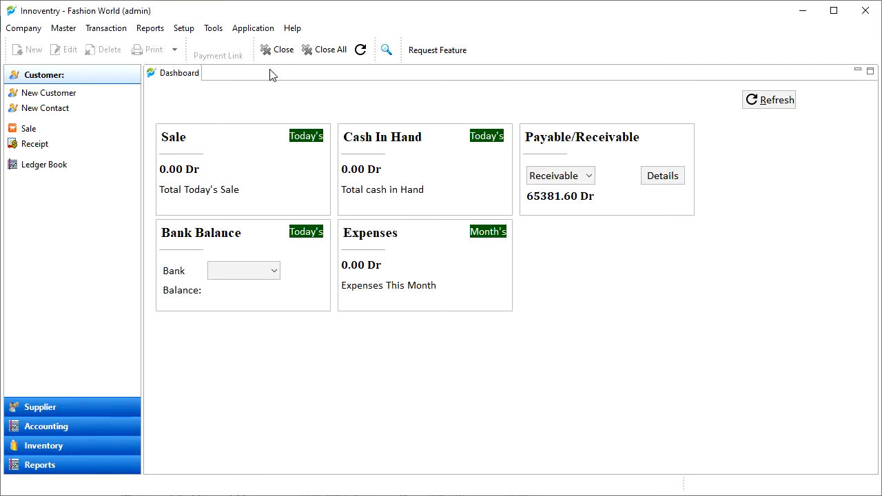
{"action": "left_click", "coordinate": [44, 164]}
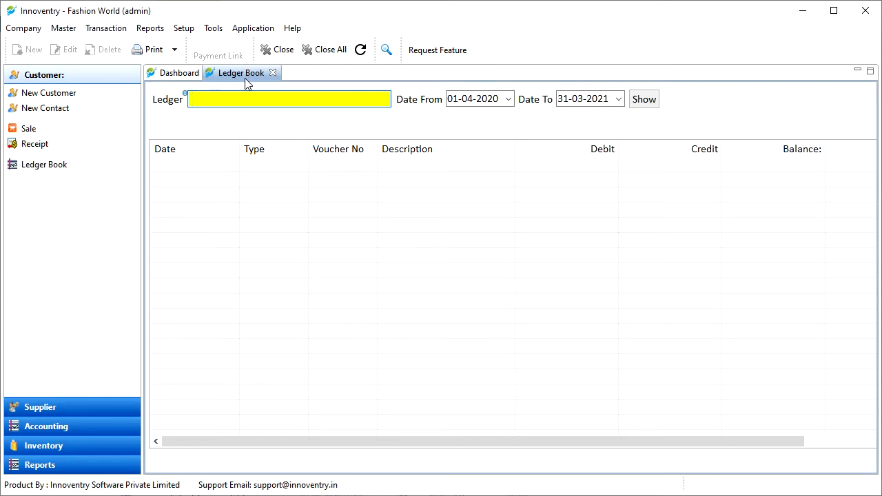
{"action": "mouse_move", "coordinate": [240, 146]}
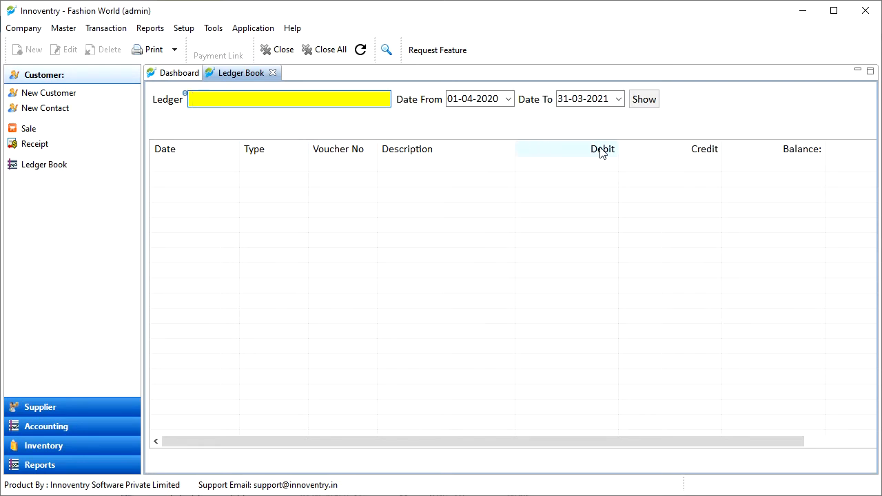
{"action": "mouse_move", "coordinate": [691, 151]}
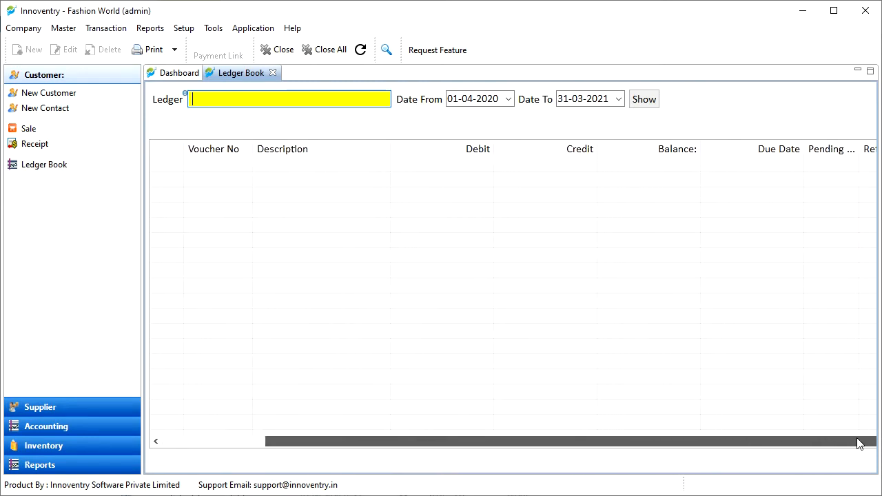
{"action": "scroll", "scroll_direction": "left", "scroll_amount": 3}
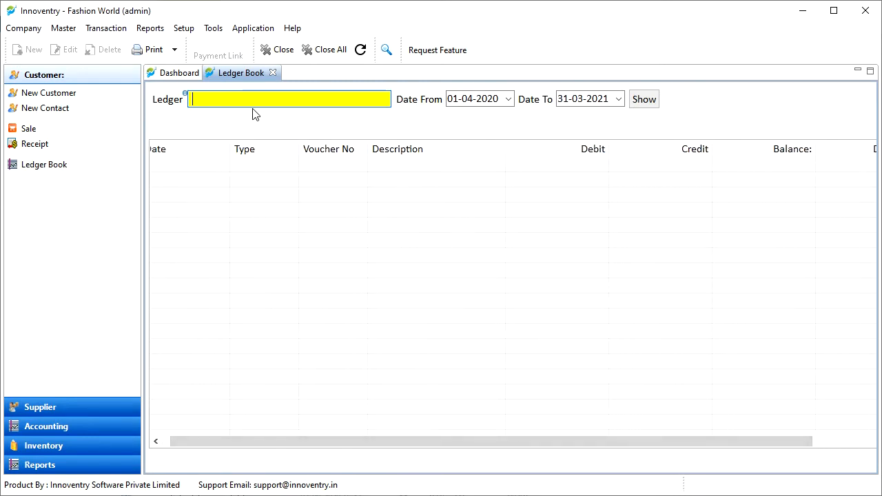
{"action": "mouse_move", "coordinate": [250, 121]}
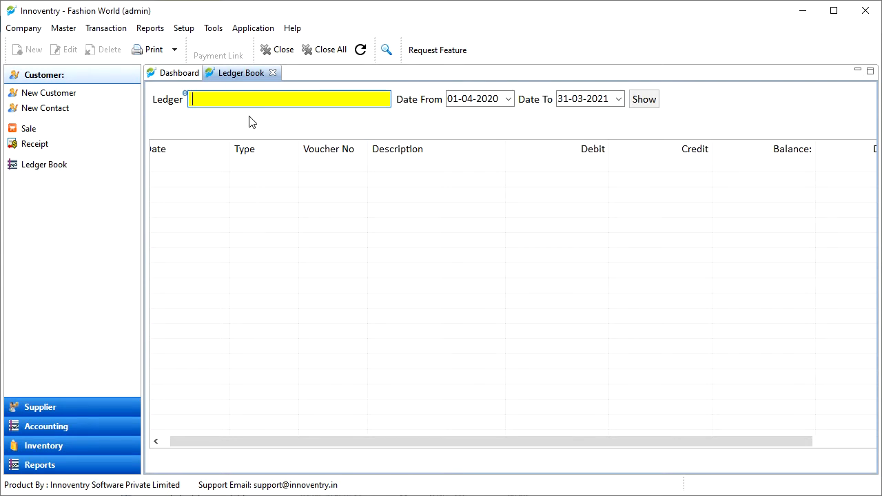
Choose the Satyam ledger and confirm the period 01-04-2020 to 31-03-2021.
{"action": "type", "text": "s"}
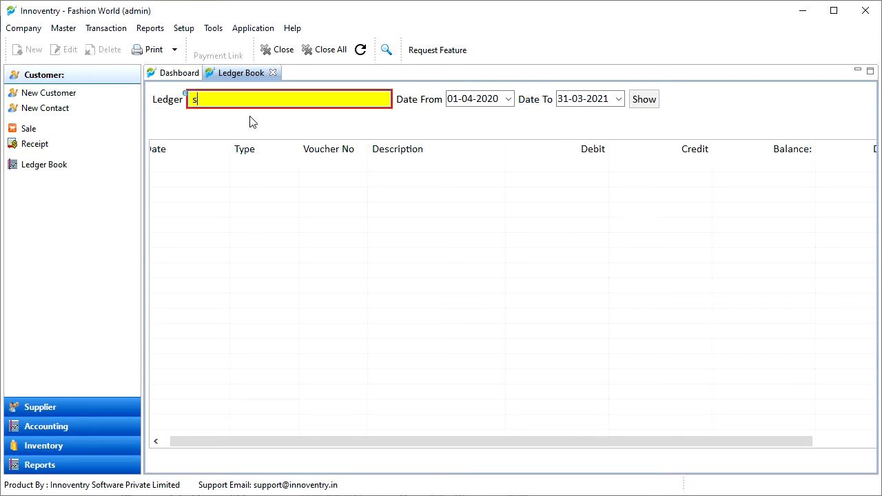
{"action": "type", "text": "a"}
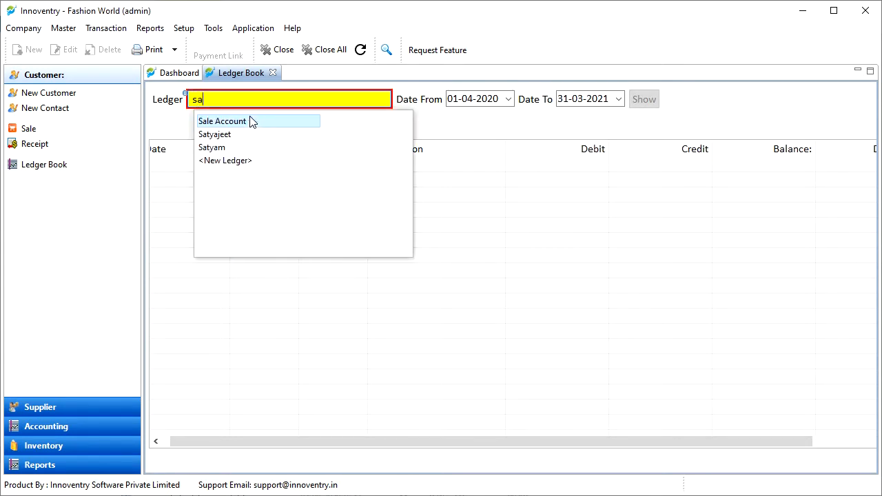
{"action": "left_click", "coordinate": [212, 146]}
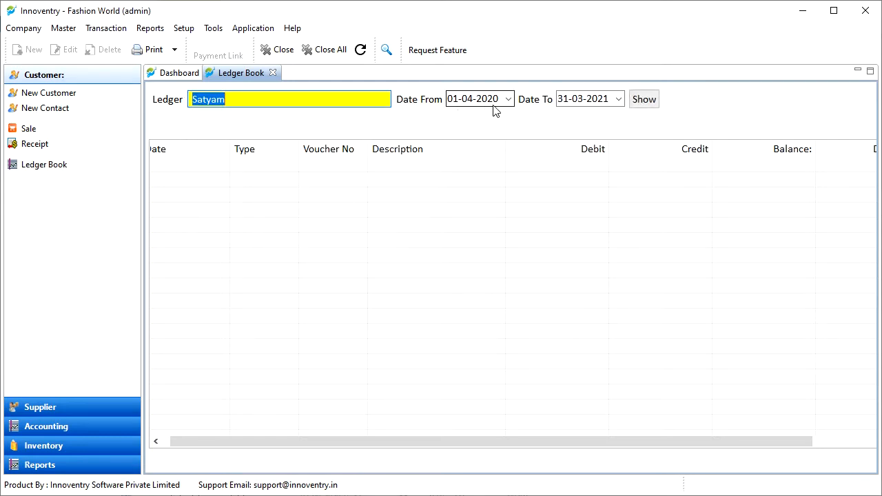
{"action": "left_click", "coordinate": [507, 99]}
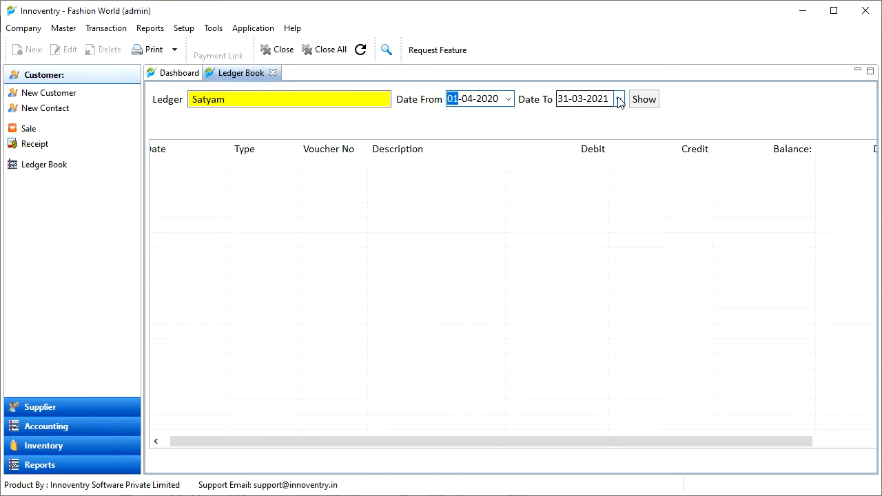
{"action": "left_click", "coordinate": [585, 99]}
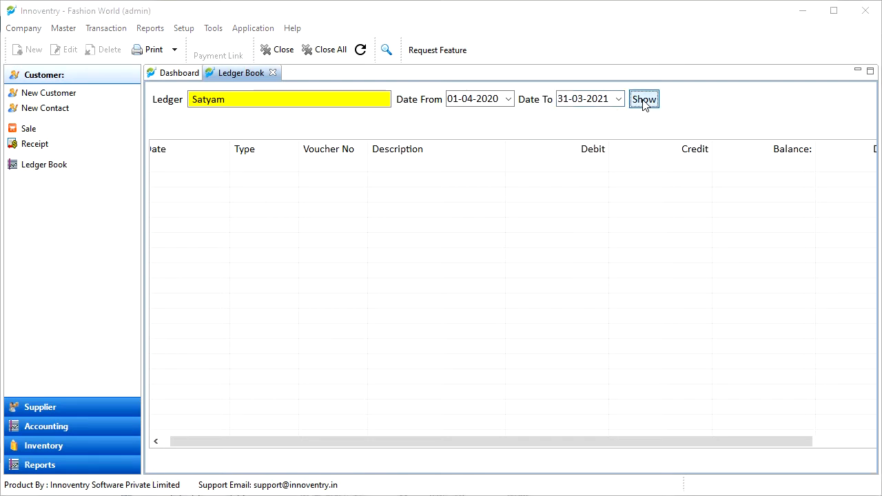
Show Satyam's entries: debit 6183.00, credit 14353.00, closing 8170.00 Cr.
{"action": "left_click", "coordinate": [643, 99]}
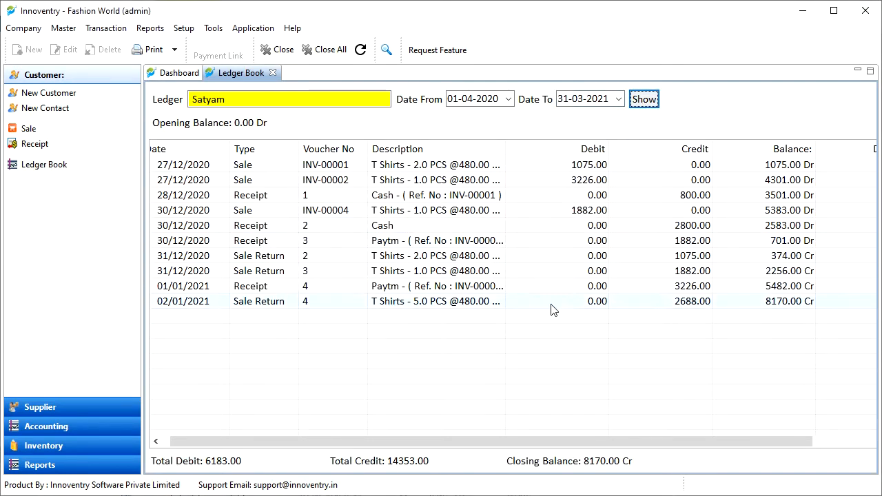
{"action": "mouse_move", "coordinate": [460, 383]}
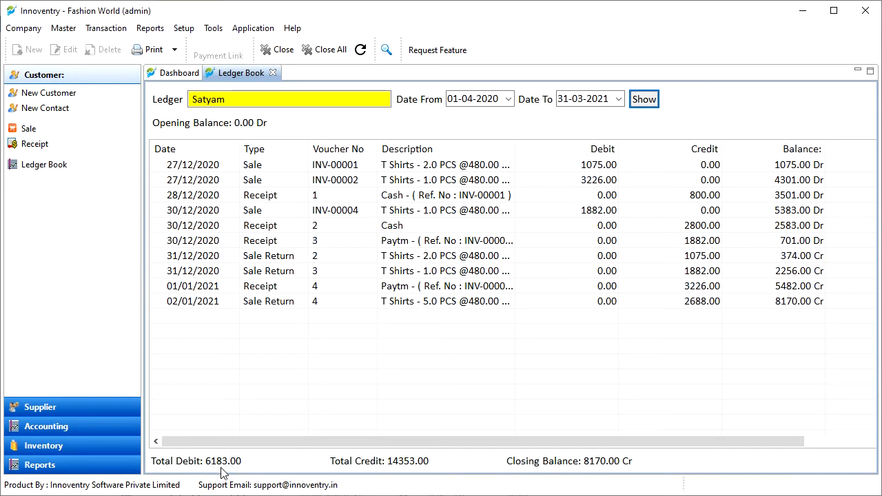
{"action": "mouse_move", "coordinate": [356, 475]}
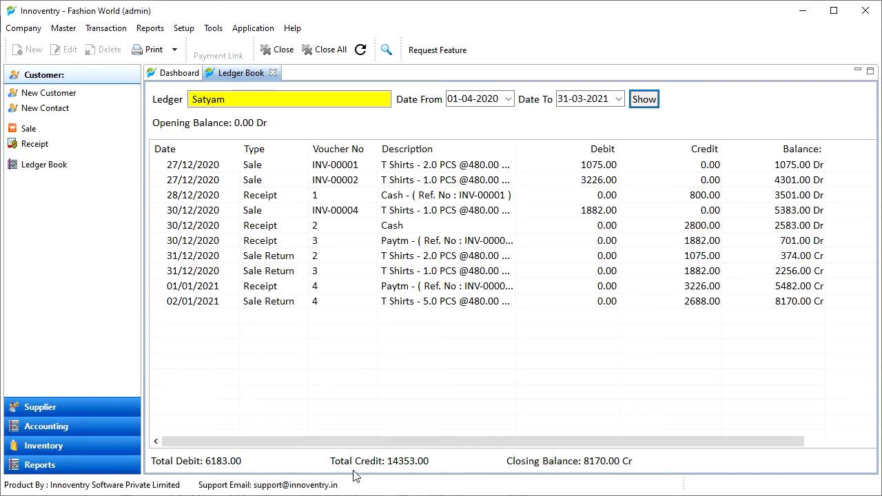
{"action": "mouse_move", "coordinate": [576, 474]}
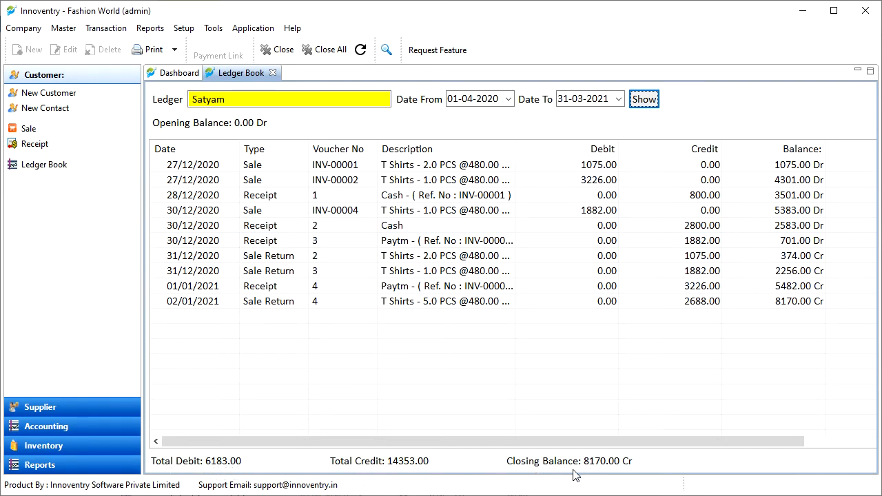
{"action": "mouse_move", "coordinate": [572, 474]}
{"action": "type", "text": "p"}
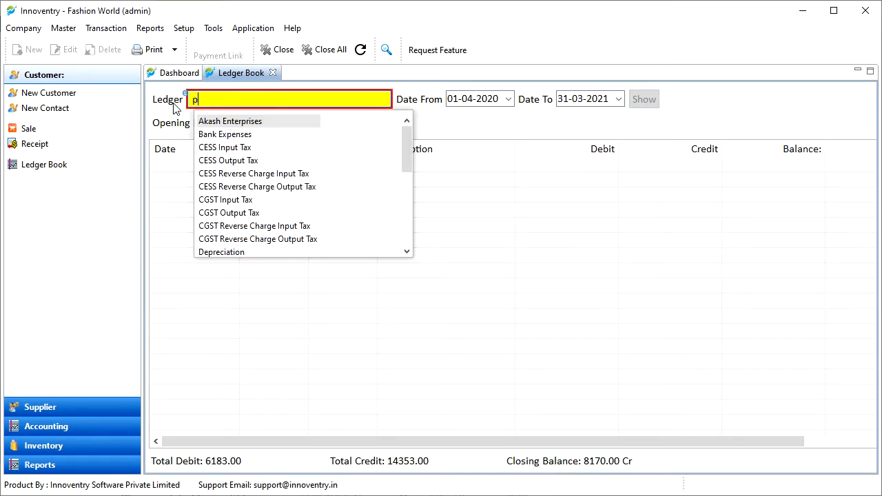
Show the Paytm ledger for the same period, closing at 16152.00 Dr.
{"action": "type", "text": "ay"}
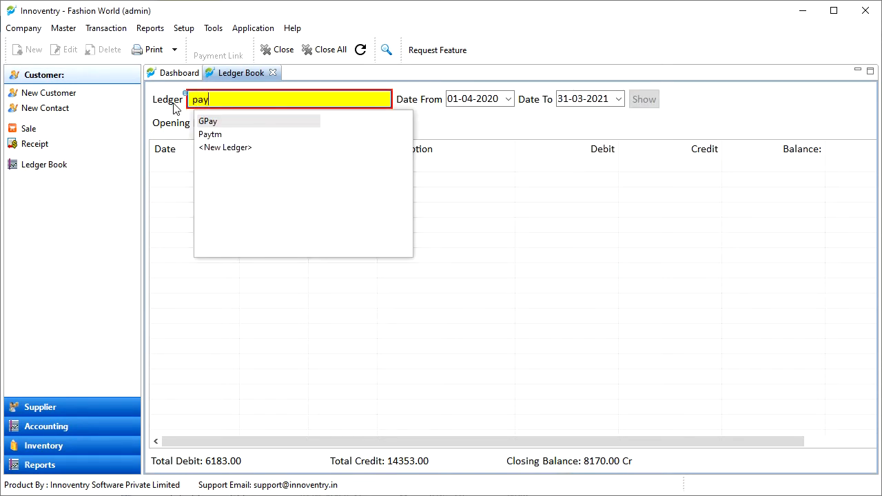
{"action": "left_click", "coordinate": [209, 135]}
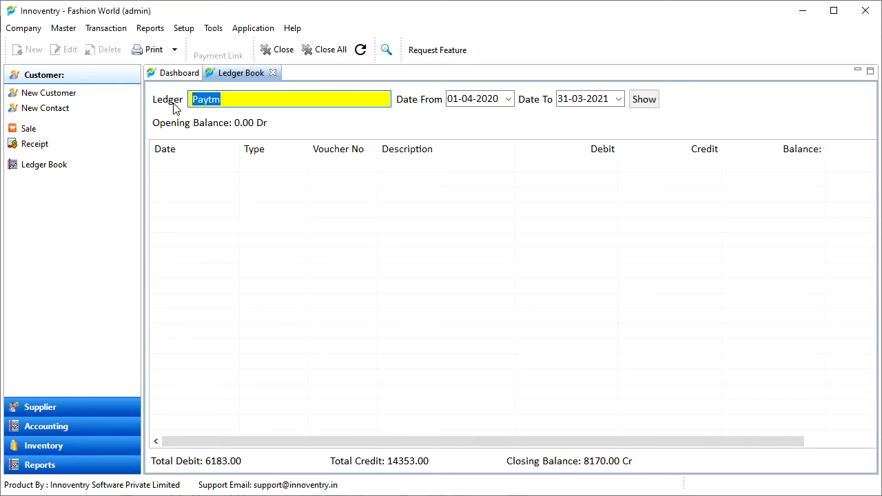
{"action": "left_click", "coordinate": [642, 99]}
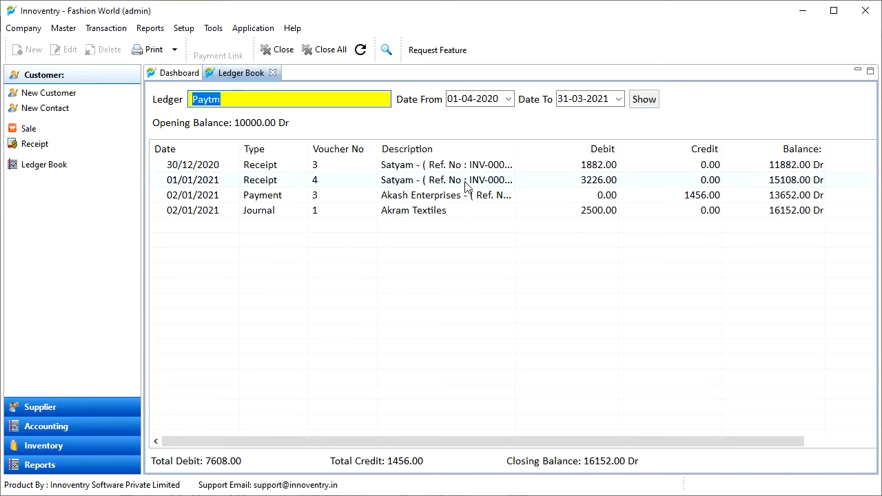
Show Satyam's ledger again and select the INV-00002 sale entry.
{"action": "type", "text": "sat"}
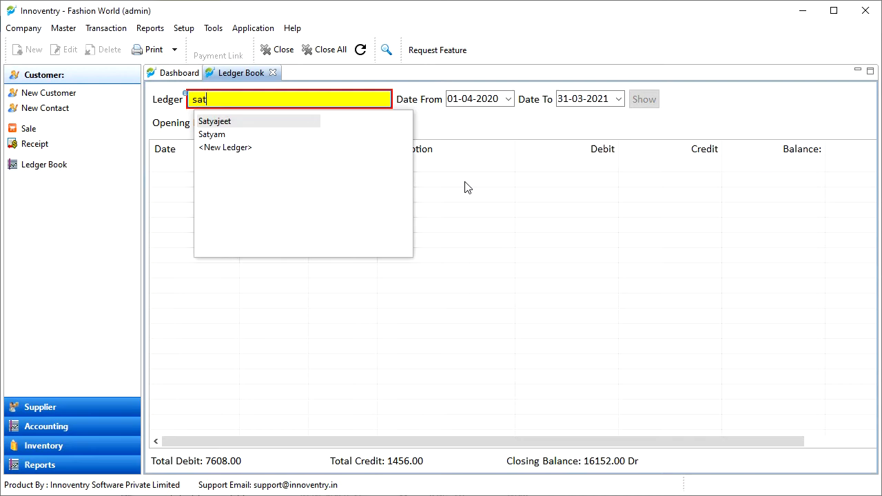
{"action": "left_click", "coordinate": [212, 135]}
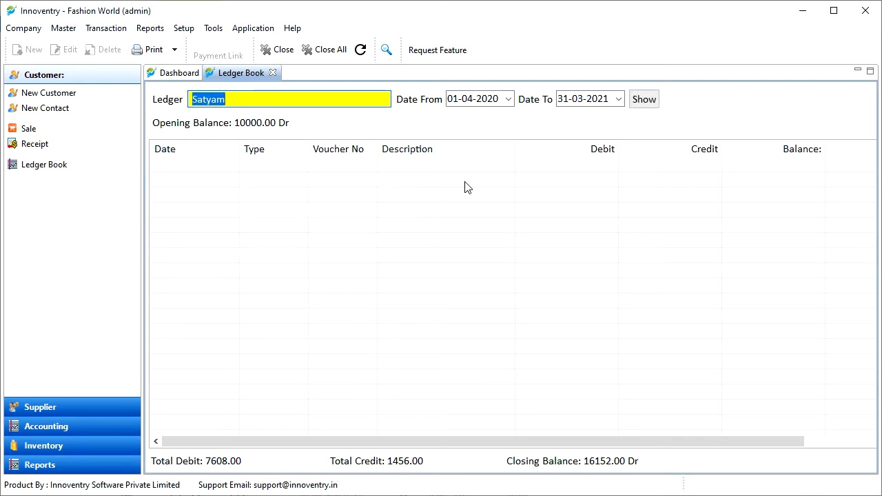
{"action": "left_click", "coordinate": [642, 99]}
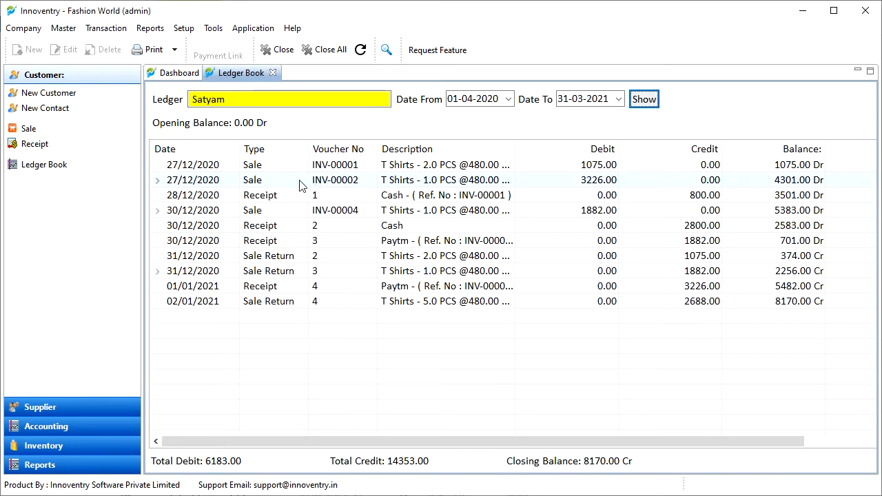
{"action": "left_click", "coordinate": [333, 180]}
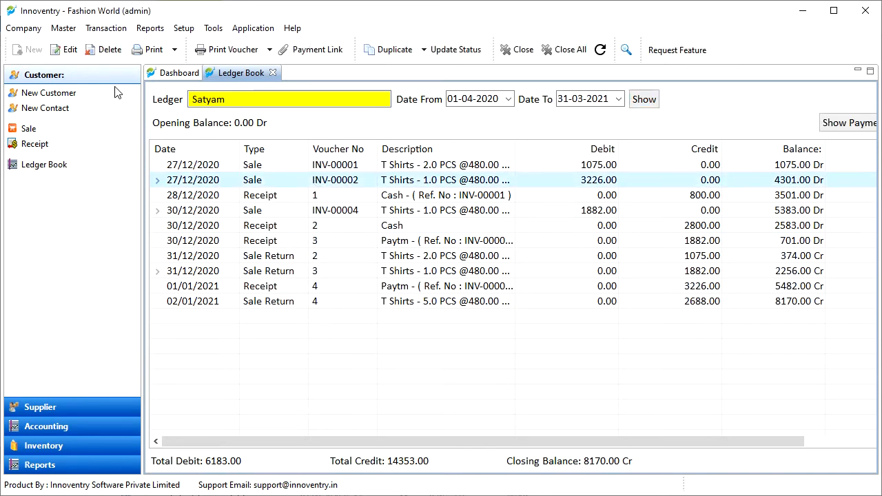
{"action": "mouse_move", "coordinate": [69, 50]}
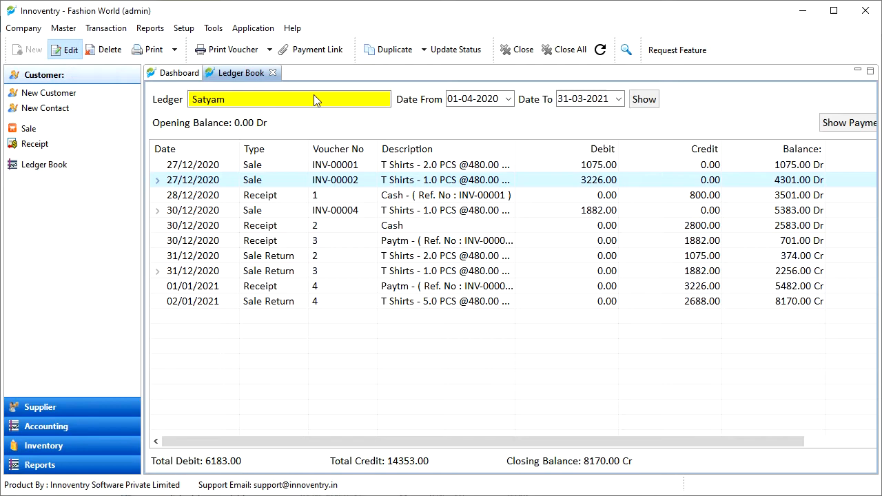
{"action": "double_click", "coordinate": [335, 179]}
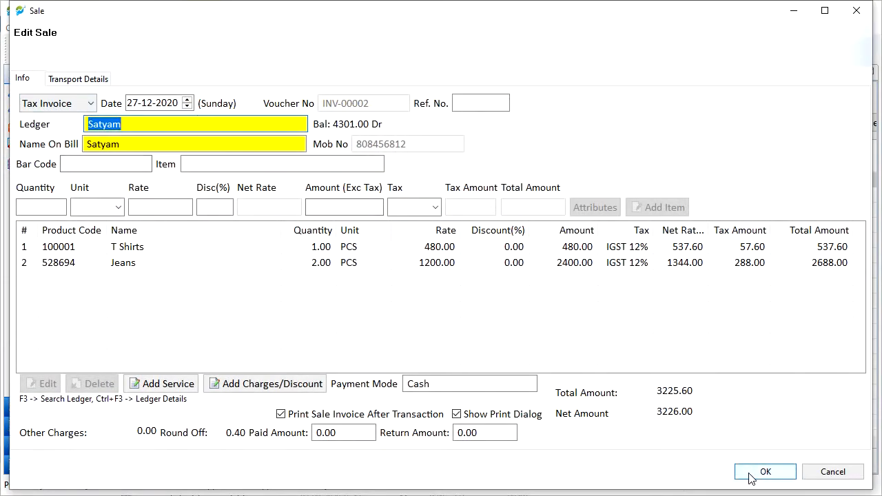
{"action": "mouse_move", "coordinate": [832, 471]}
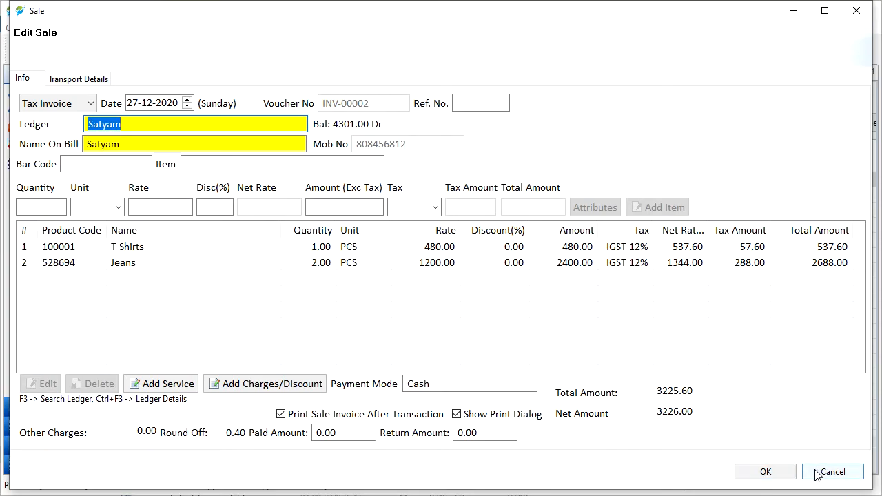
{"action": "left_click", "coordinate": [832, 471]}
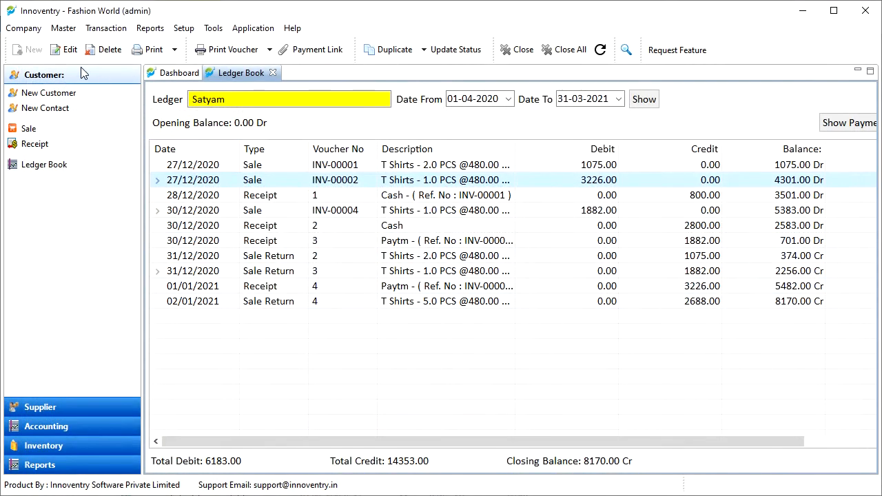
{"action": "left_click", "coordinate": [110, 50]}
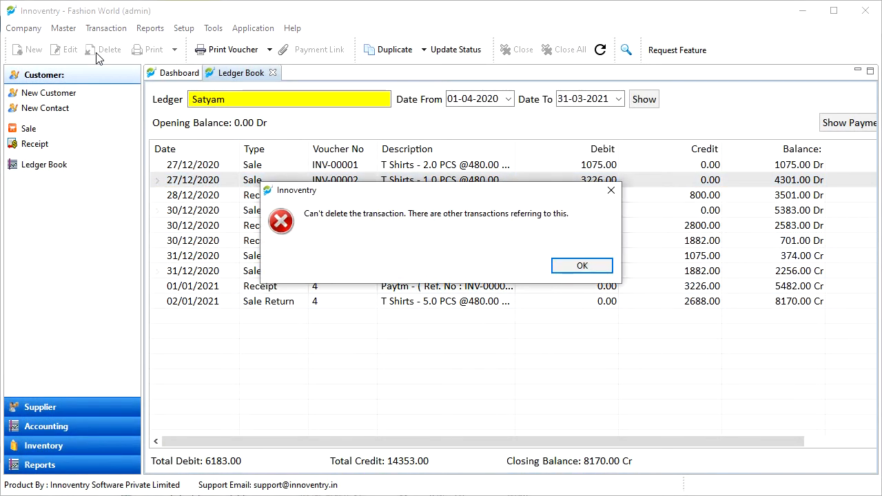
{"action": "mouse_move", "coordinate": [581, 264]}
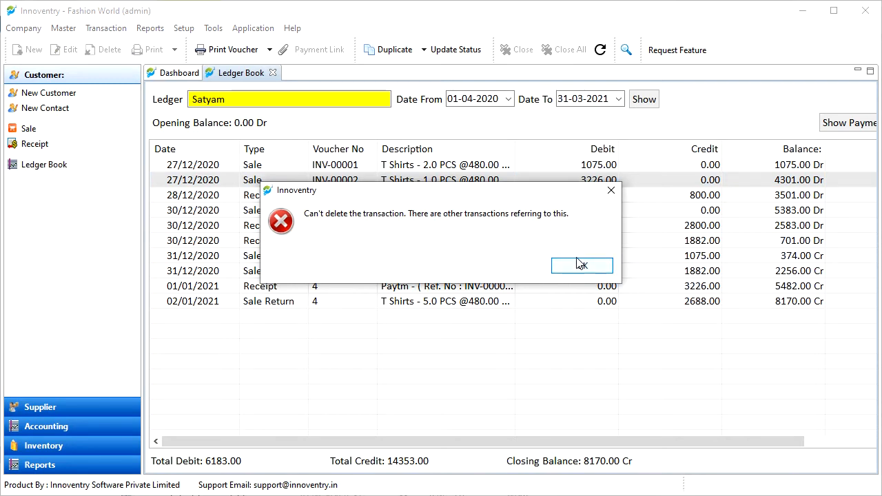
{"action": "left_click", "coordinate": [581, 264]}
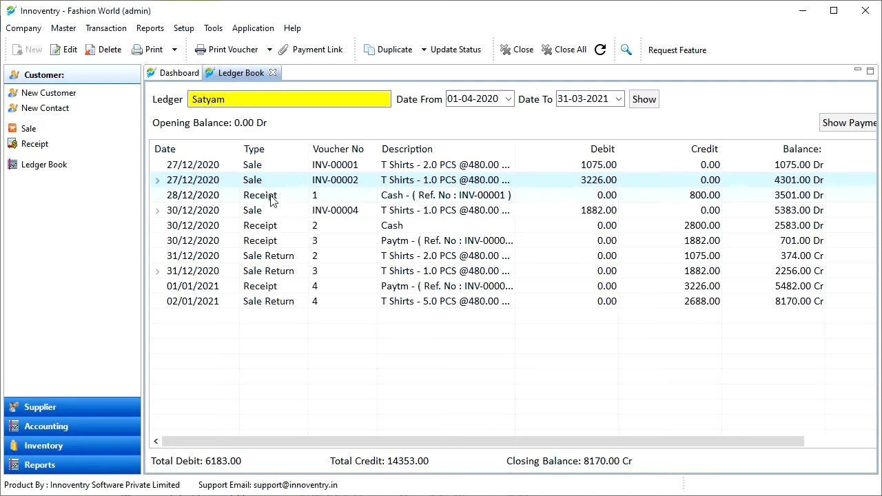
{"action": "mouse_move", "coordinate": [146, 50]}
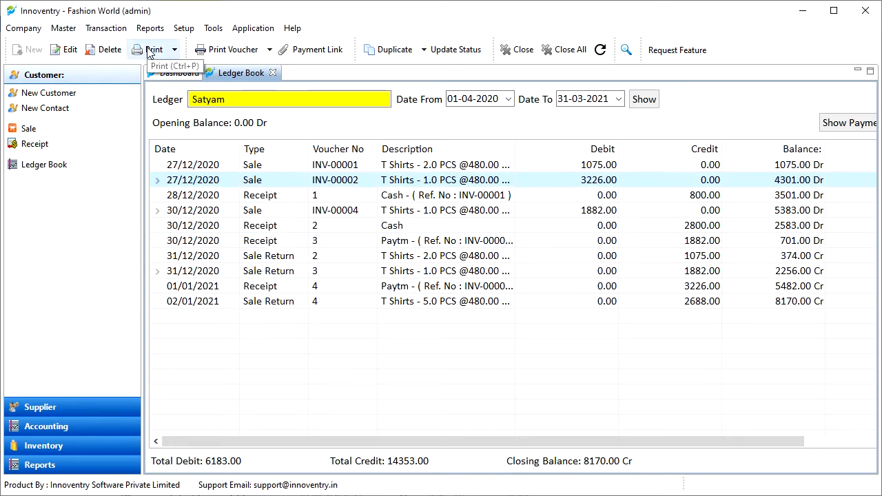
{"action": "mouse_move", "coordinate": [369, 326]}
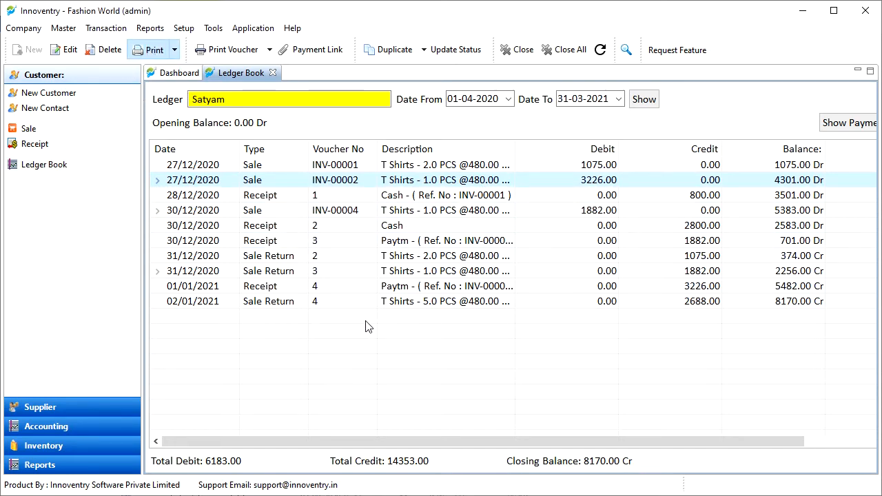
{"action": "left_click", "coordinate": [150, 50]}
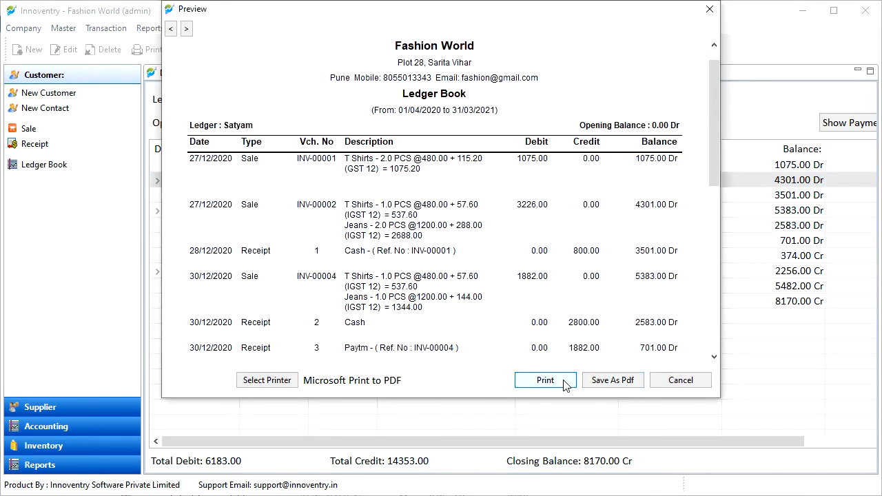
{"action": "mouse_move", "coordinate": [611, 380]}
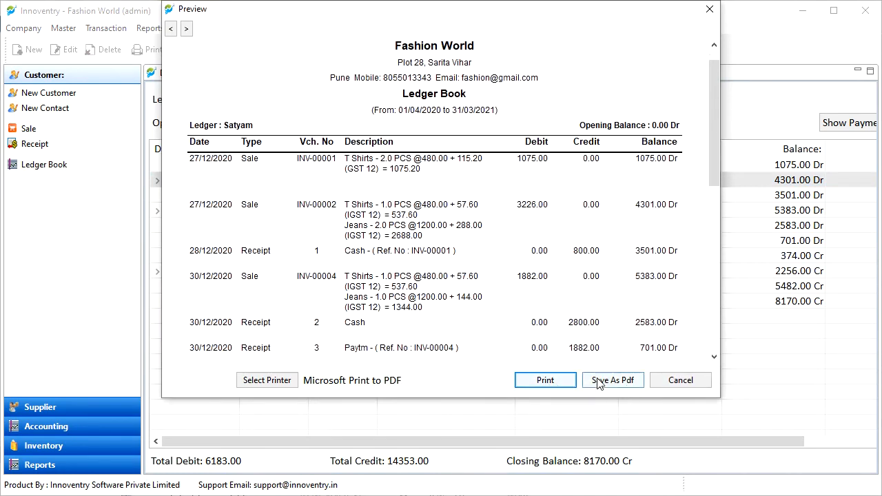
{"action": "left_click", "coordinate": [680, 380]}
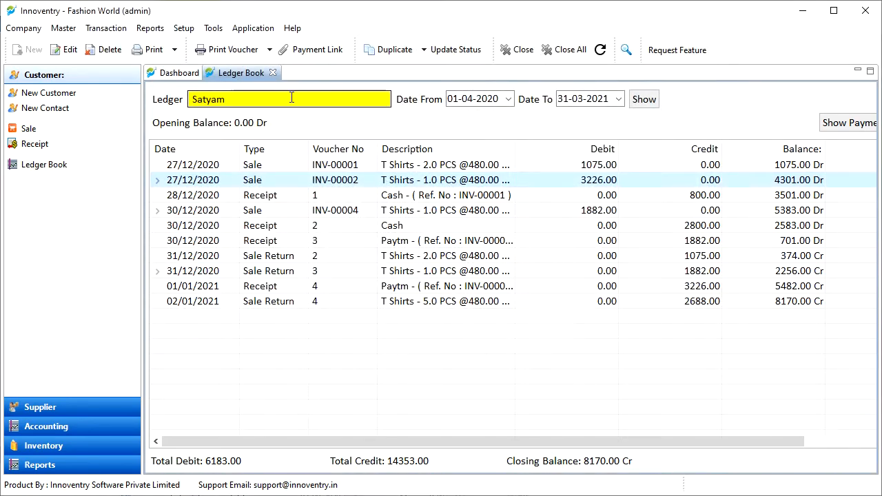
{"action": "left_click", "coordinate": [173, 49]}
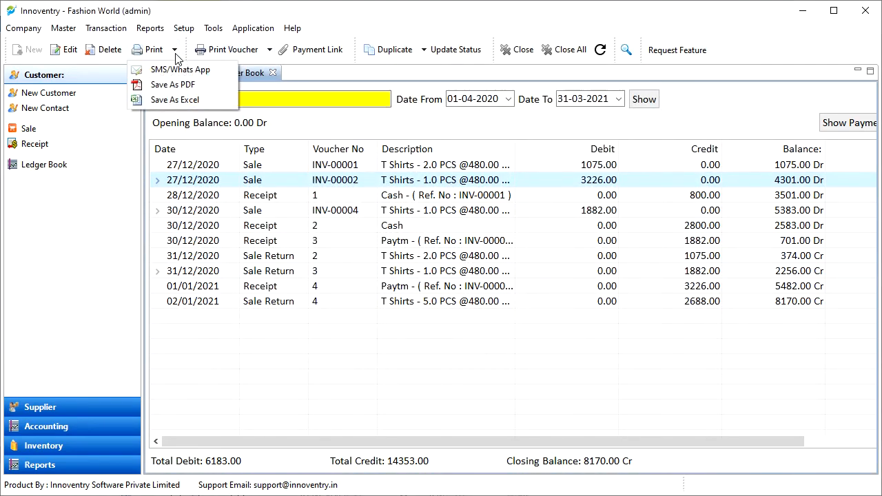
{"action": "mouse_move", "coordinate": [182, 69]}
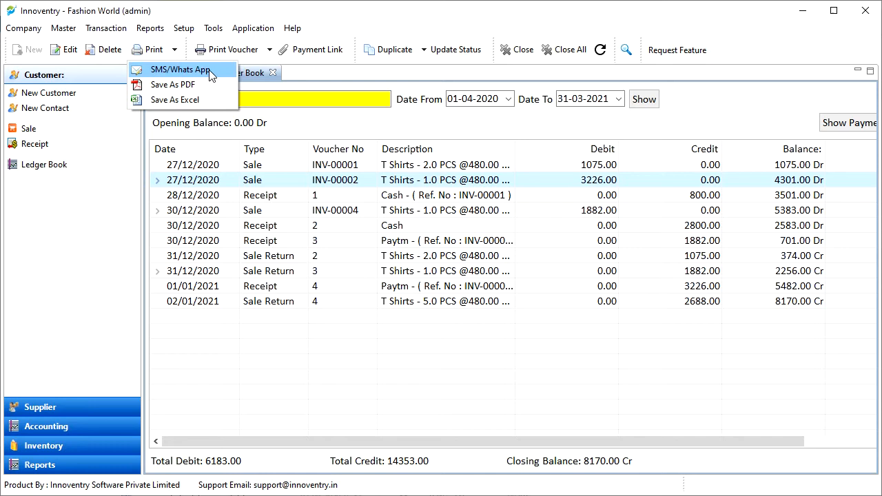
{"action": "mouse_move", "coordinate": [173, 84]}
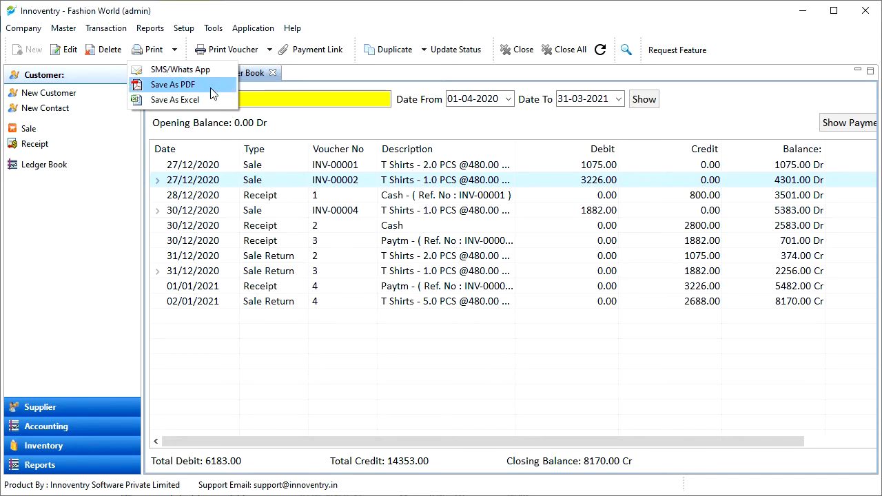
{"action": "mouse_move", "coordinate": [182, 99]}
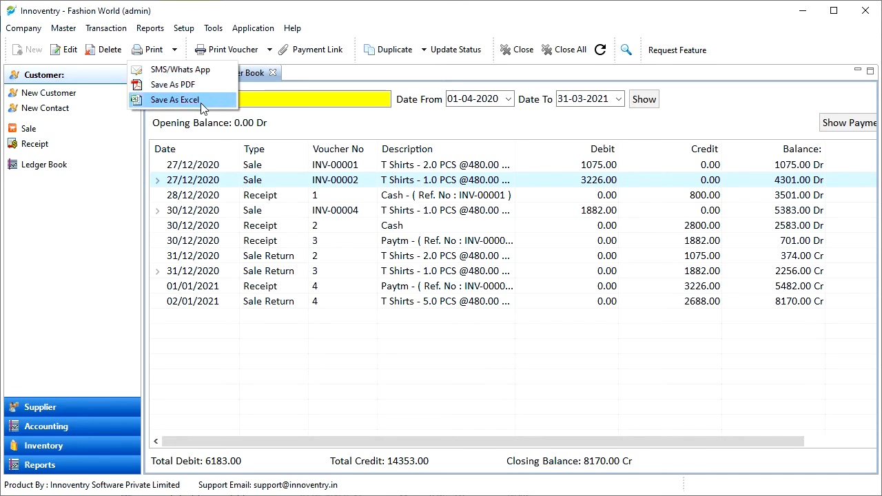
{"action": "mouse_move", "coordinate": [323, 341]}
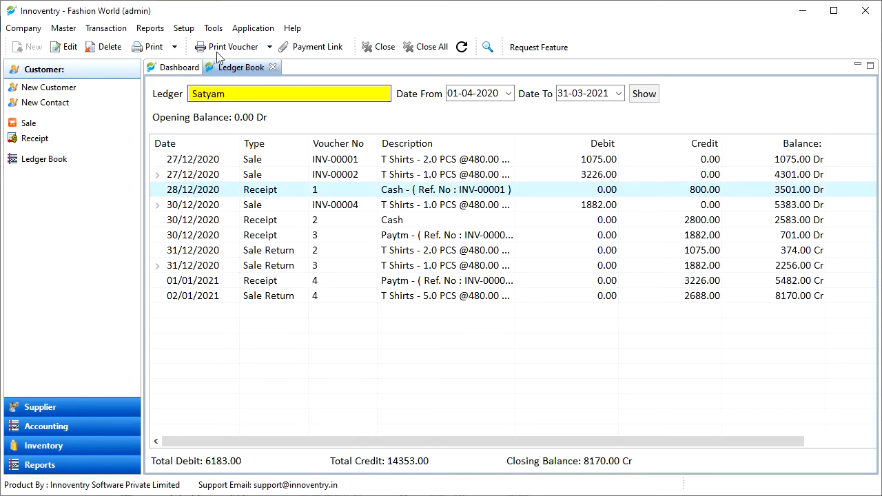
{"action": "left_click", "coordinate": [231, 47]}
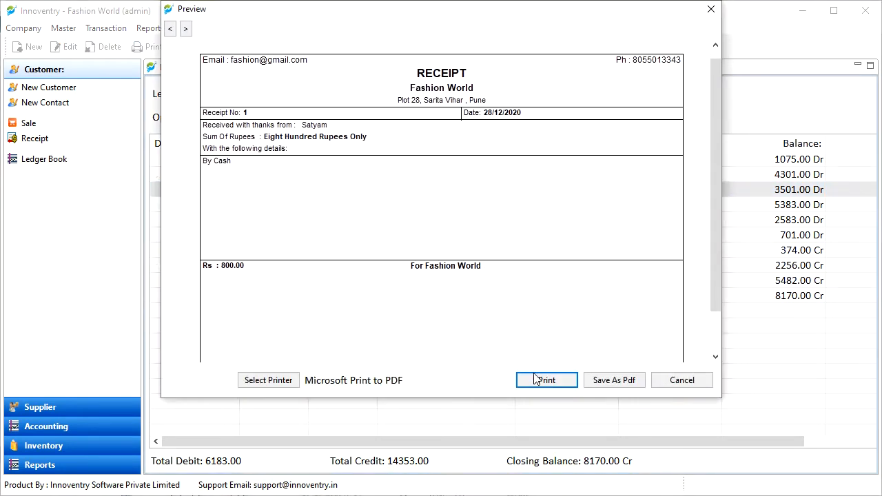
{"action": "mouse_move", "coordinate": [680, 381]}
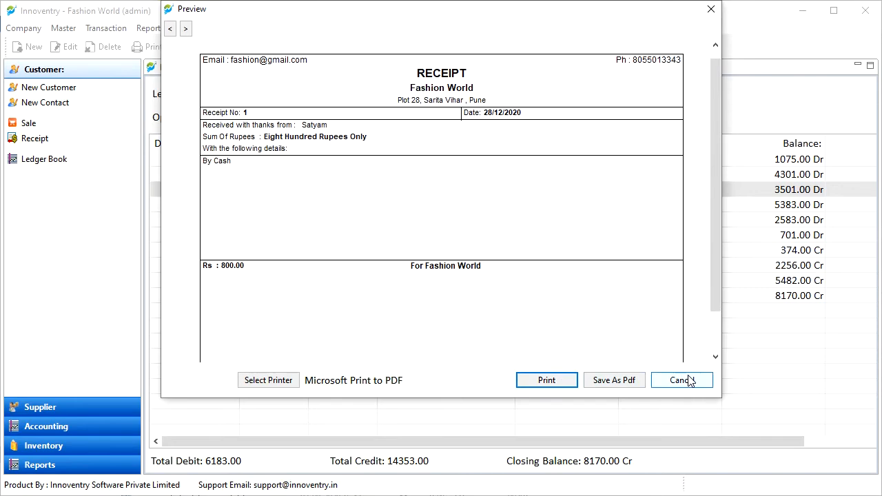
{"action": "left_click", "coordinate": [680, 380]}
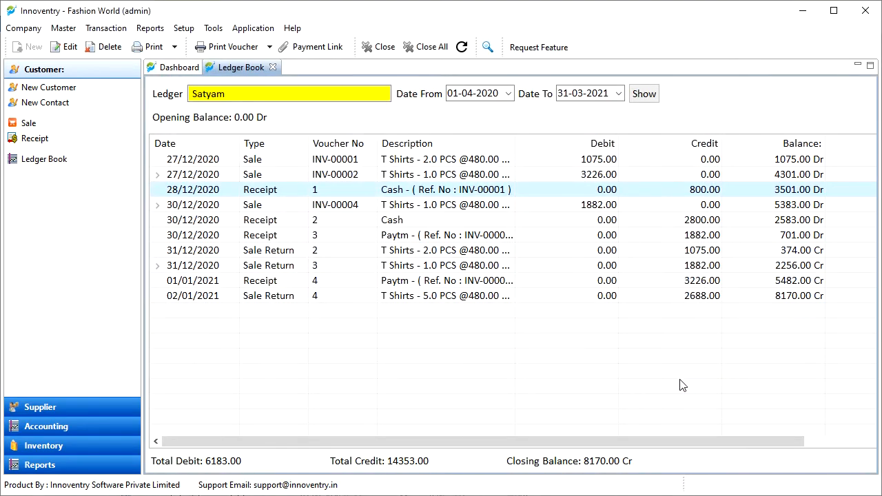
{"action": "mouse_move", "coordinate": [294, 187]}
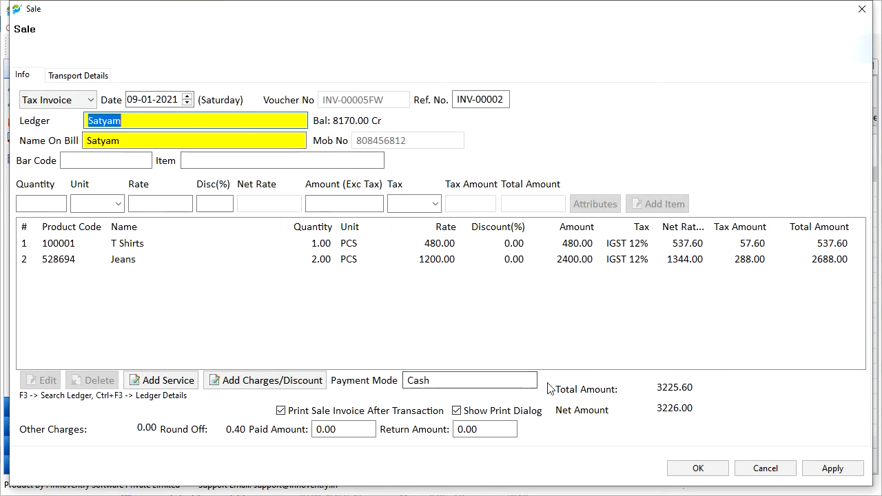
{"action": "mouse_move", "coordinate": [765, 468]}
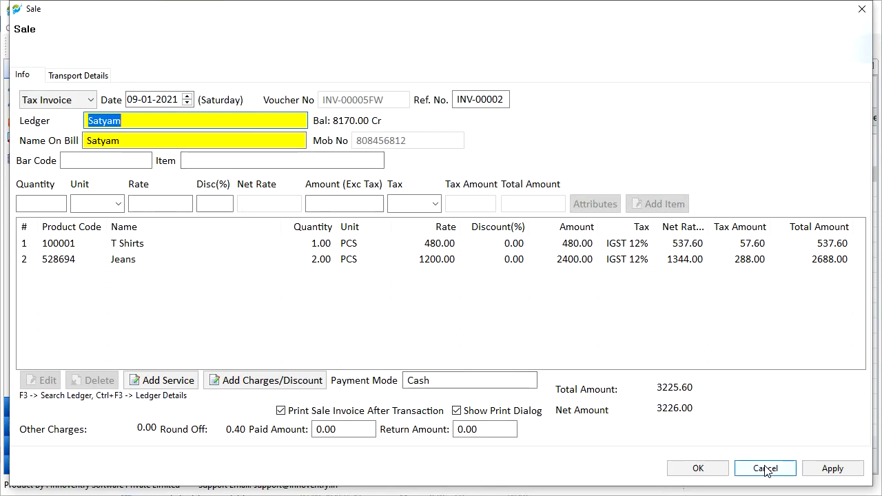
{"action": "left_click", "coordinate": [764, 468]}
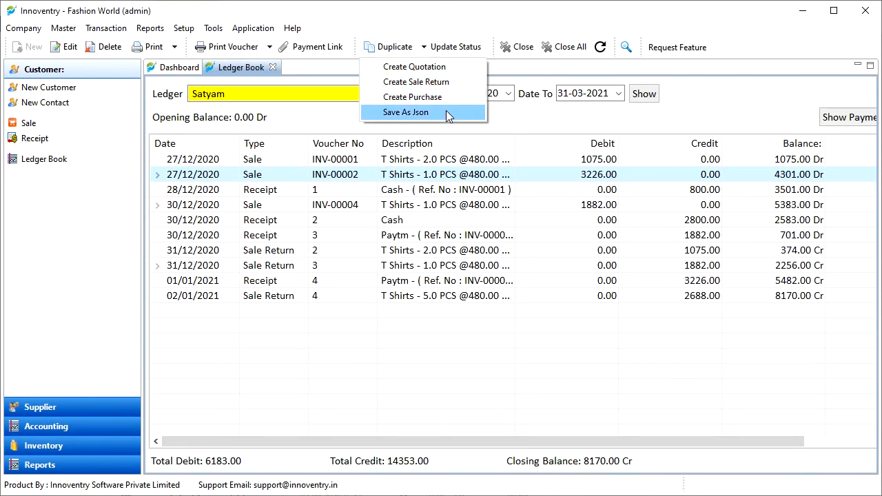
{"action": "mouse_move", "coordinate": [446, 97]}
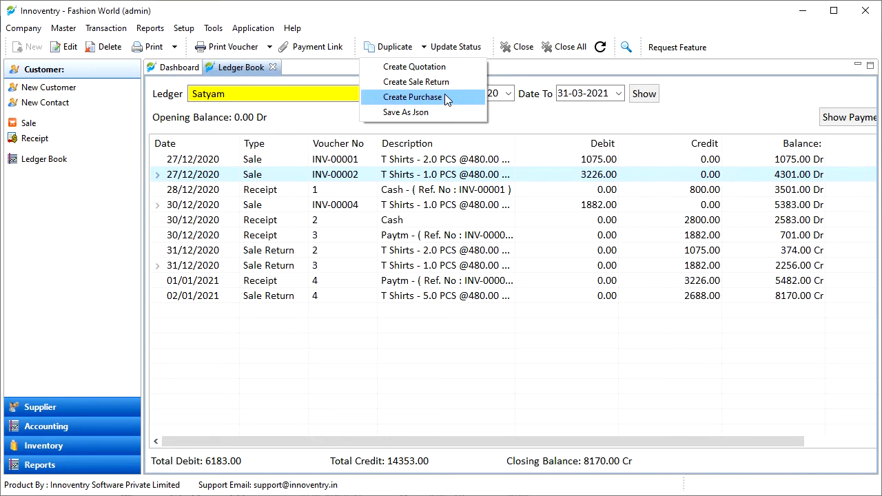
{"action": "mouse_move", "coordinate": [416, 82]}
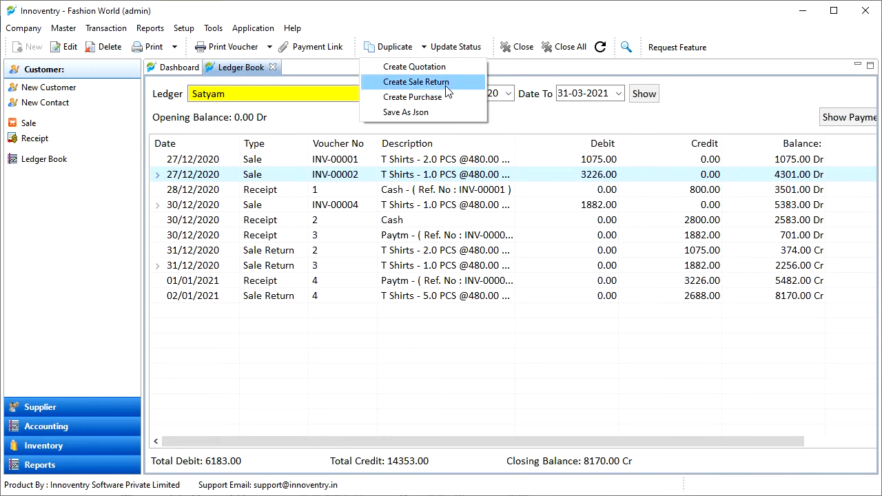
{"action": "mouse_move", "coordinate": [427, 49]}
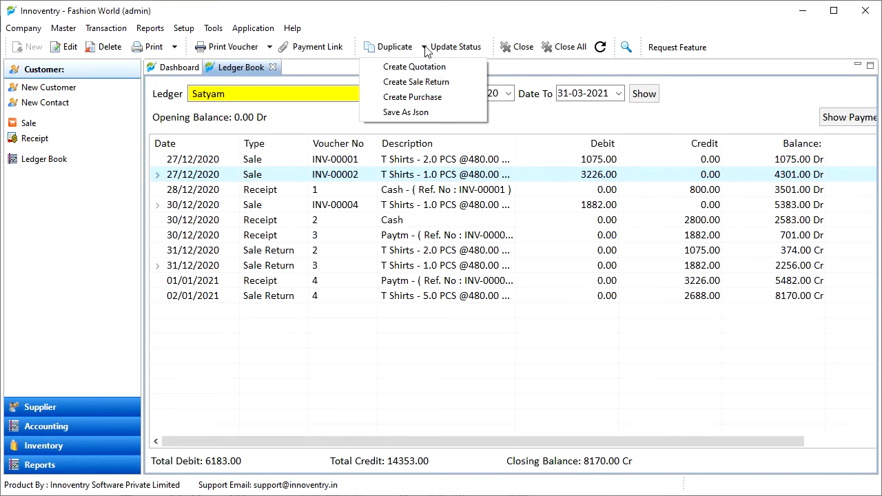
{"action": "mouse_move", "coordinate": [254, 181]}
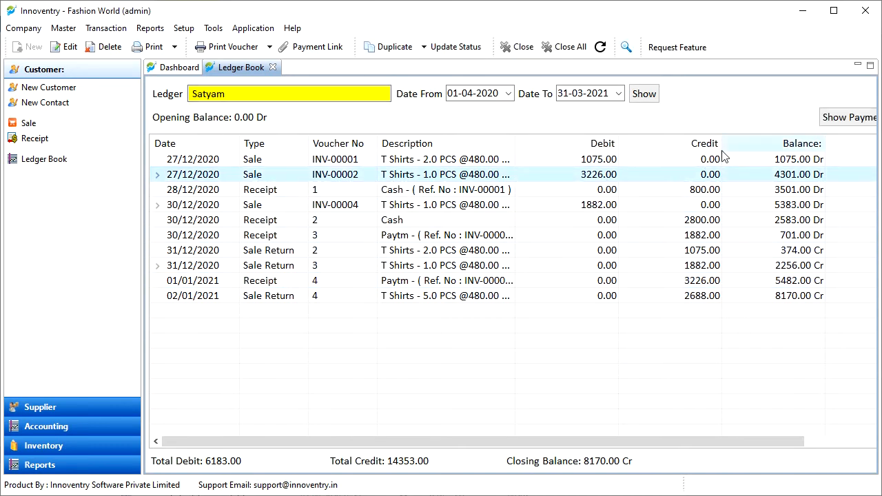
{"action": "mouse_move", "coordinate": [747, 430]}
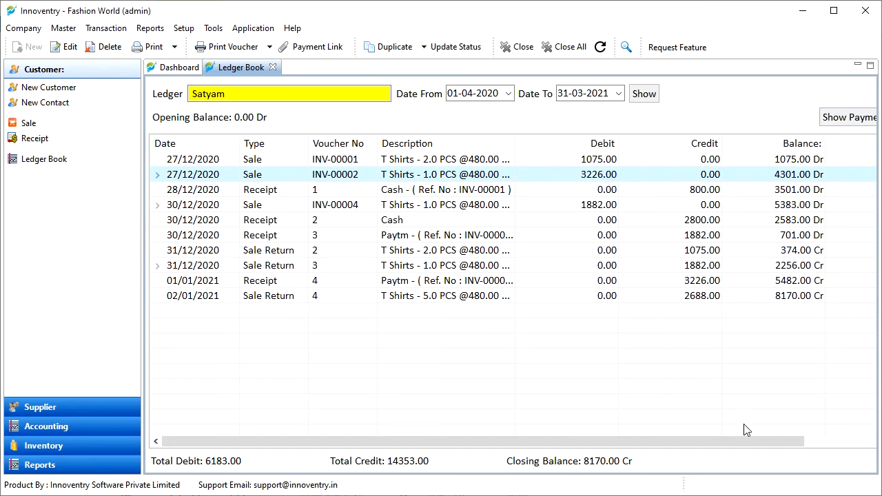
View Satyam's payment details and select receipt 4 of 01/01/2021 for 3226.00.
{"action": "scroll", "scroll_direction": "right", "scroll_amount": 3}
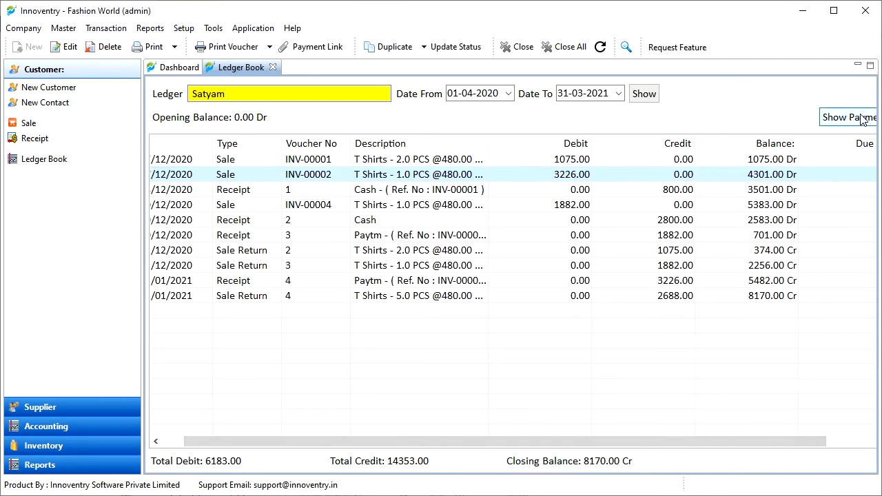
{"action": "mouse_move", "coordinate": [854, 123]}
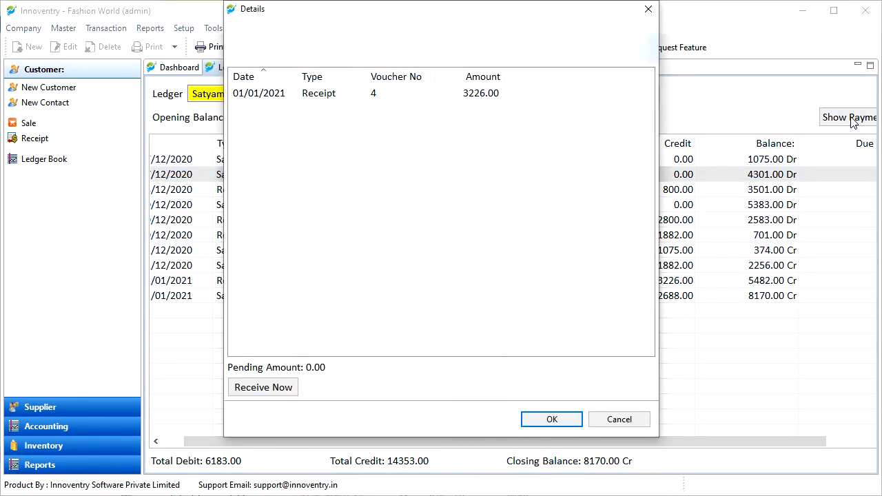
{"action": "mouse_move", "coordinate": [421, 36]}
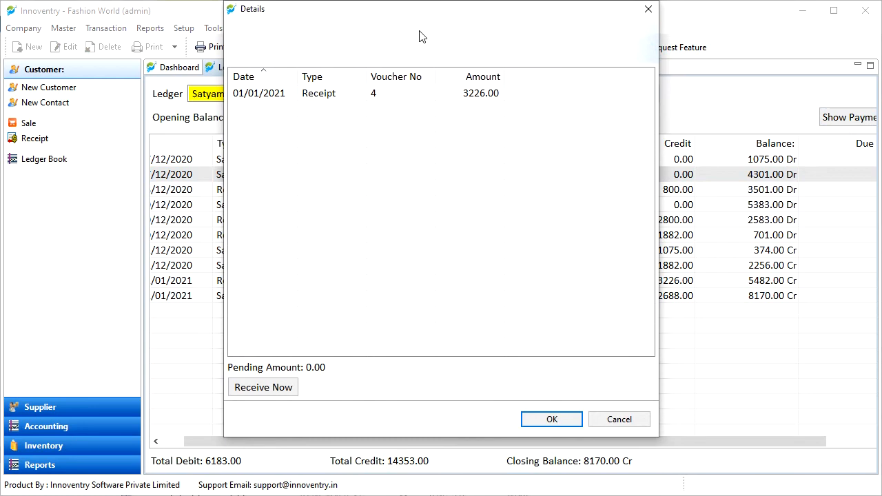
{"action": "mouse_move", "coordinate": [460, 182]}
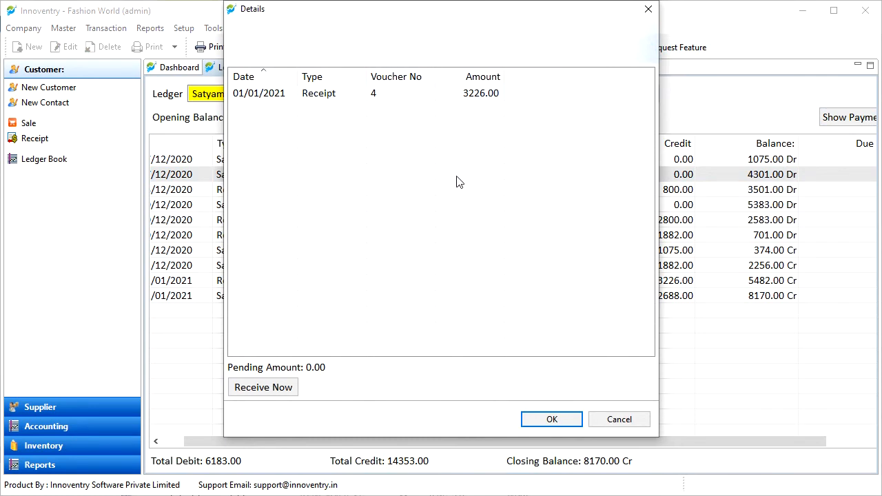
{"action": "mouse_move", "coordinate": [281, 115]}
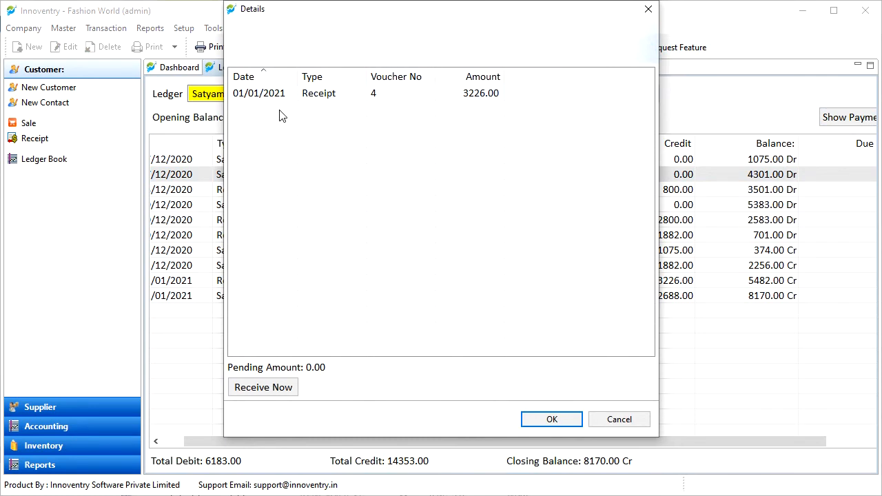
{"action": "left_click", "coordinate": [372, 94]}
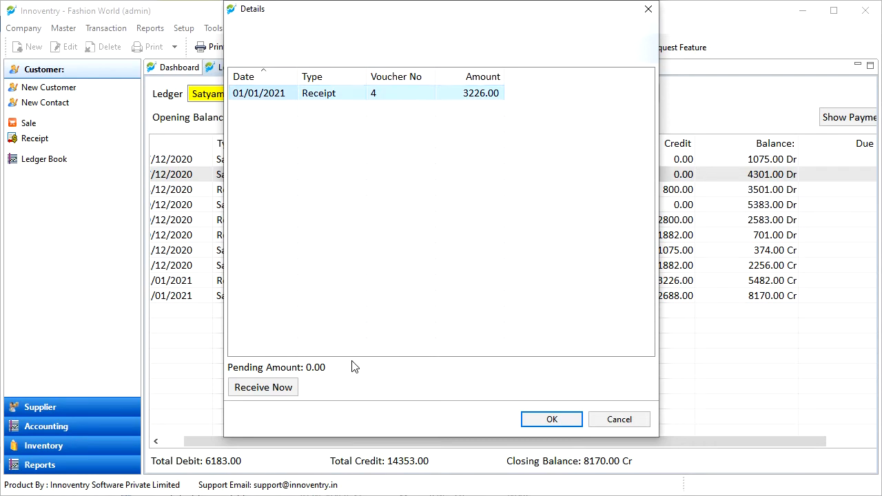
{"action": "mouse_move", "coordinate": [320, 374]}
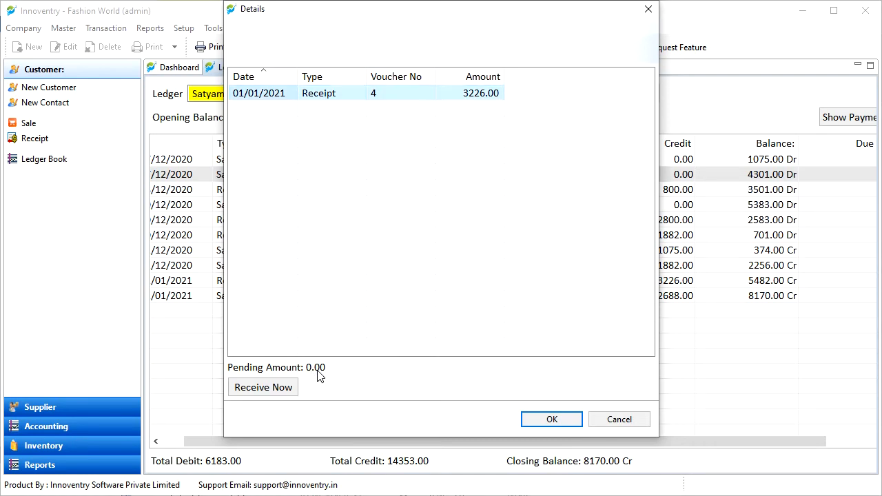
{"action": "mouse_move", "coordinate": [263, 386]}
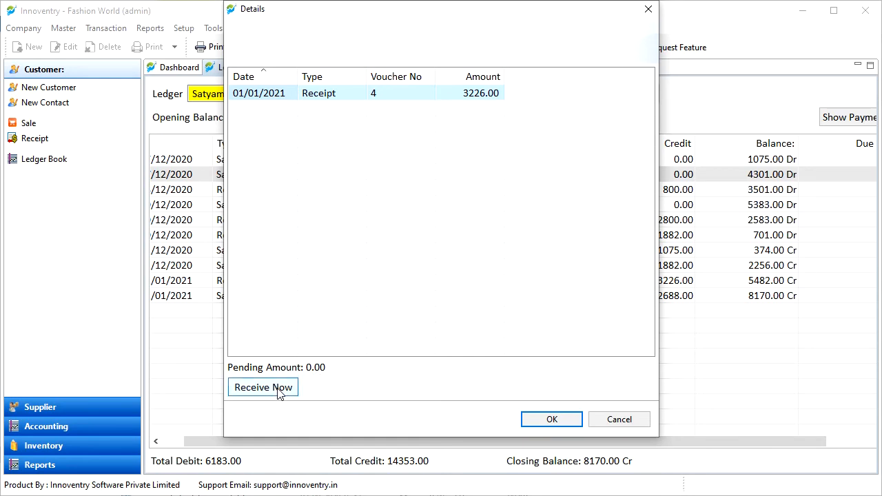
Start a new receipt via Receive Now, leave it unsaved, and close the payment details.
{"action": "left_click", "coordinate": [262, 386]}
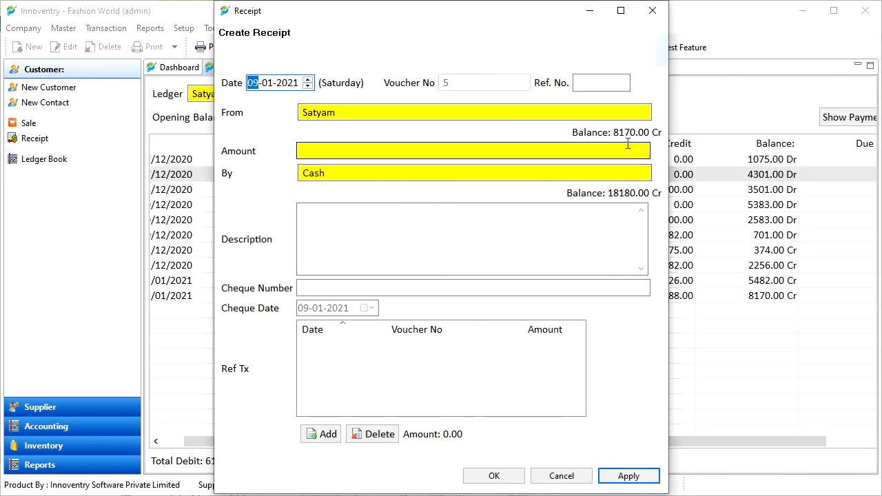
{"action": "mouse_move", "coordinate": [502, 405]}
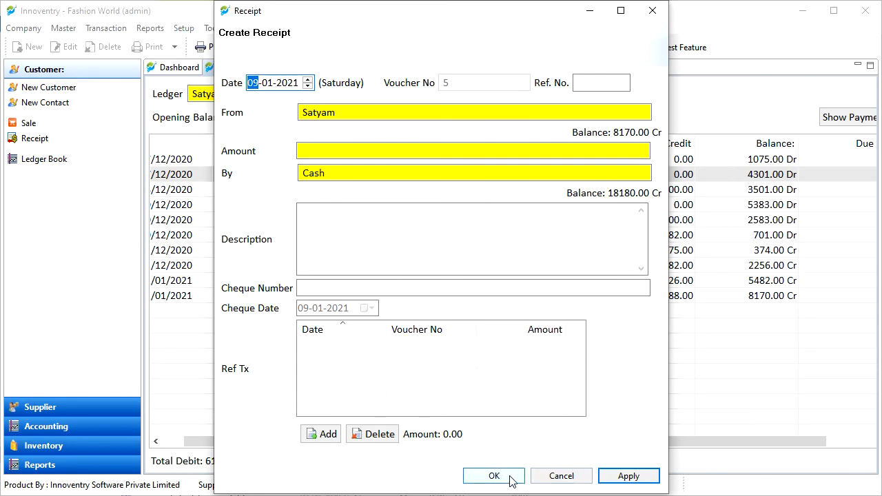
{"action": "left_click", "coordinate": [493, 476]}
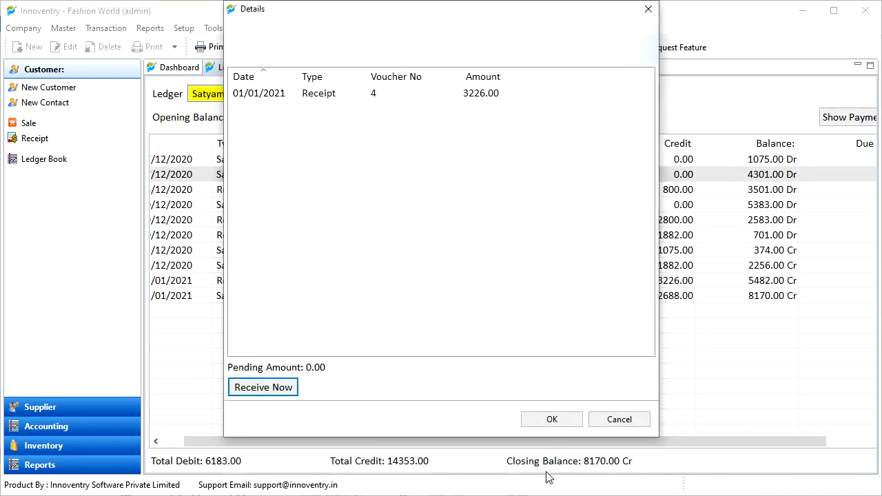
{"action": "left_click", "coordinate": [618, 418]}
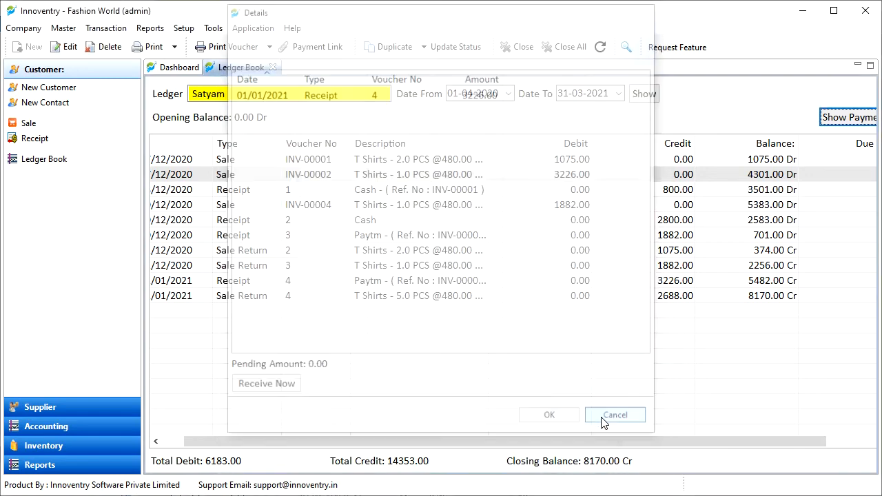
Deselect the ledger entry and open Setup > Settings showing Day Book settings.
{"action": "left_click", "coordinate": [615, 414]}
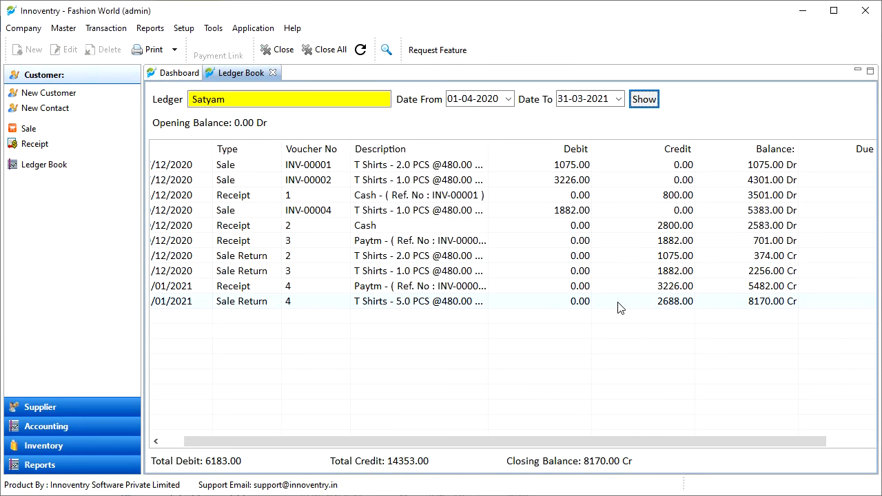
{"action": "mouse_move", "coordinate": [584, 314]}
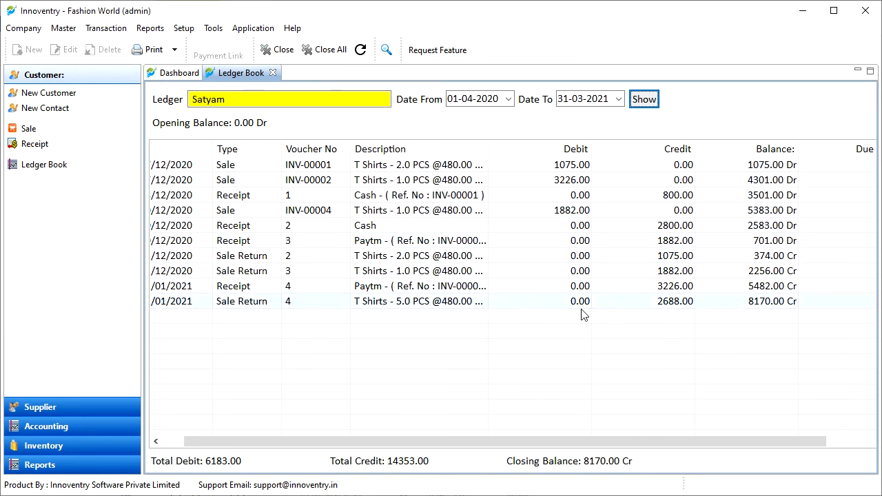
{"action": "mouse_move", "coordinate": [402, 298]}
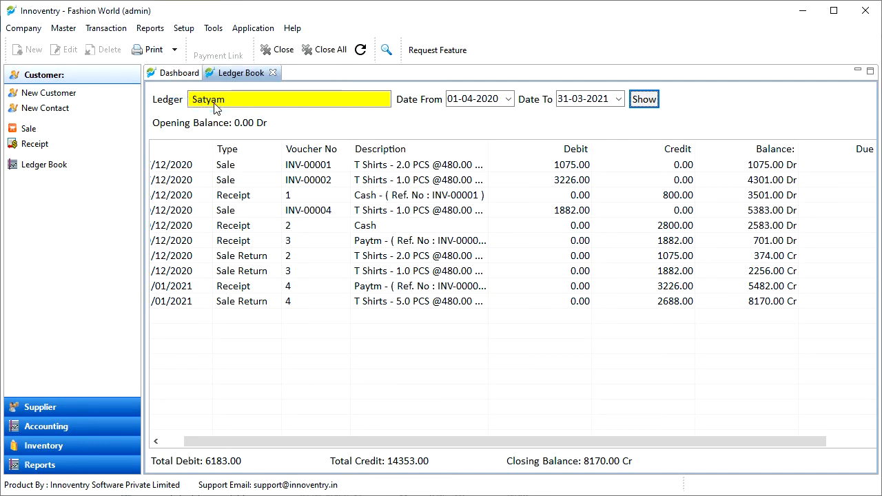
{"action": "left_click", "coordinate": [184, 27]}
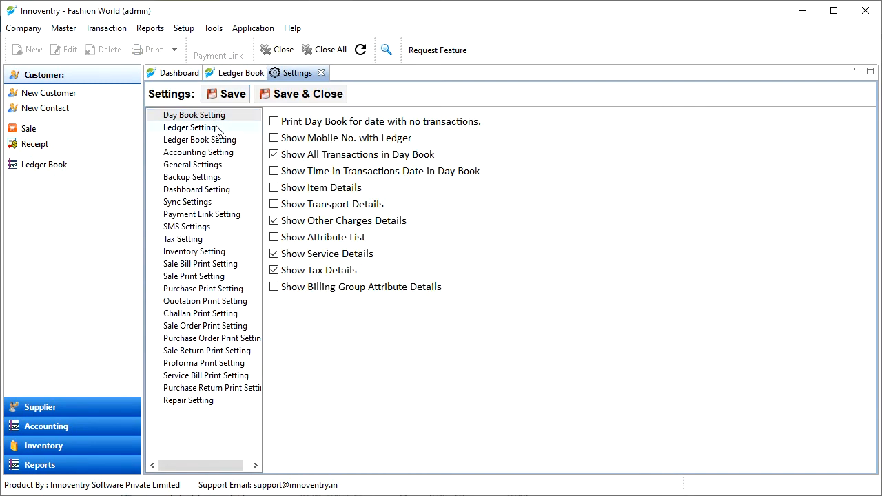
Turn off Show Item Details in Ledger Book Setting and save and close the settings.
{"action": "left_click", "coordinate": [200, 140]}
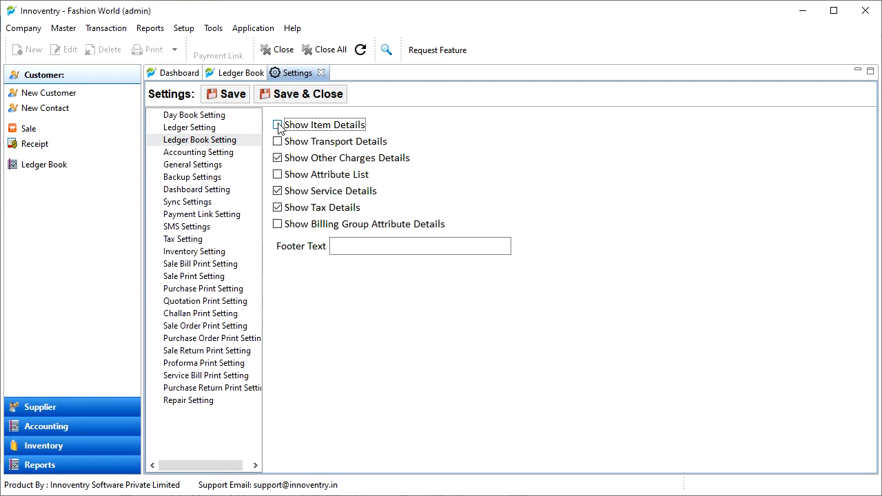
{"action": "left_click", "coordinate": [320, 72]}
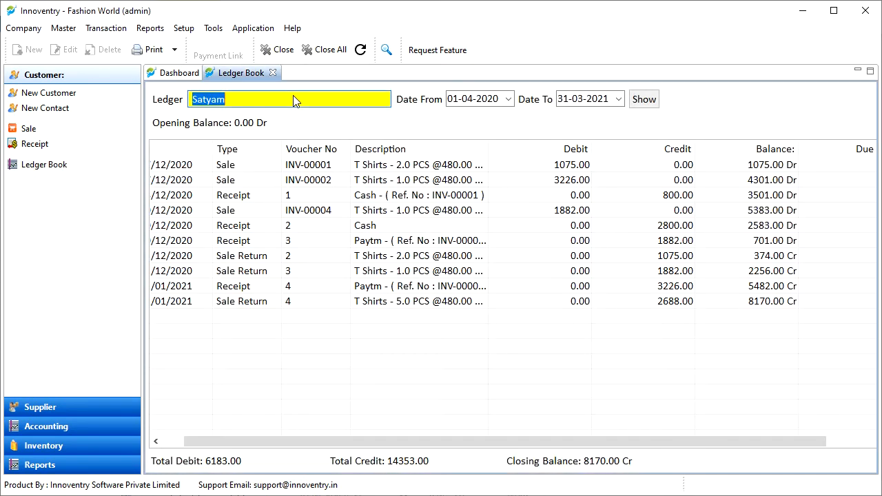
{"action": "mouse_move", "coordinate": [290, 126]}
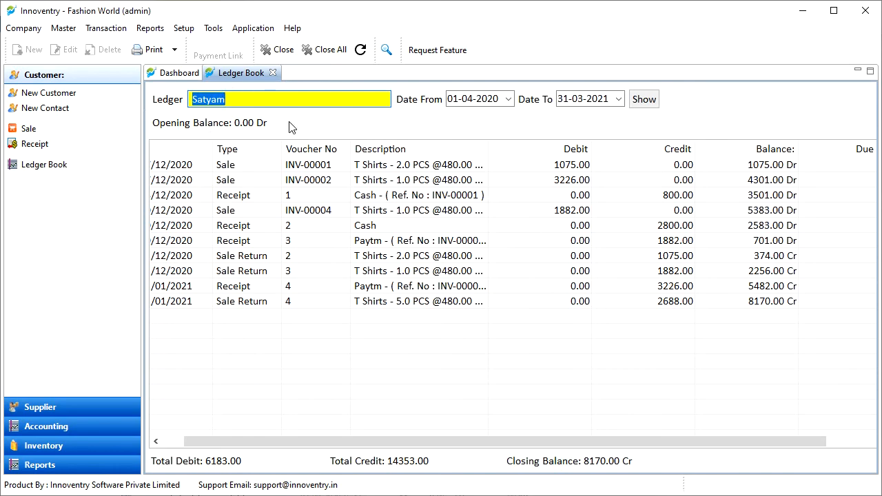
Reload Satyam's ledger so sale rows no longer list item descriptions.
{"action": "left_click", "coordinate": [642, 99]}
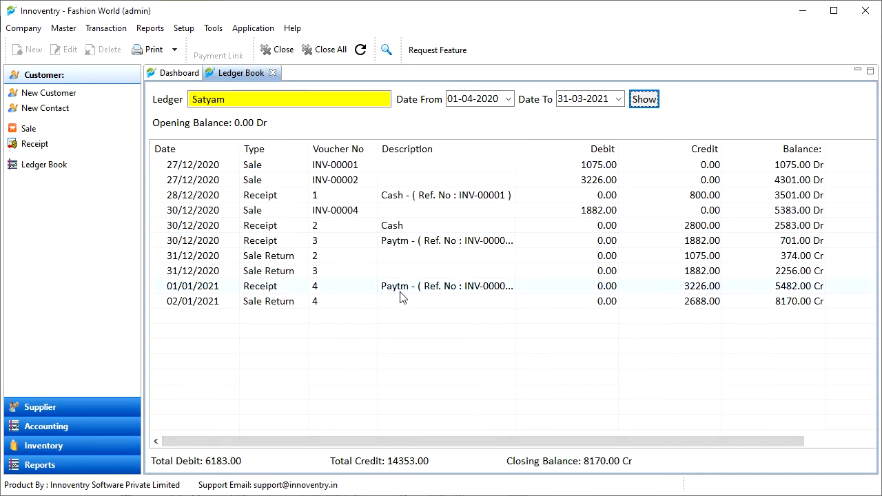
{"action": "mouse_move", "coordinate": [406, 328]}
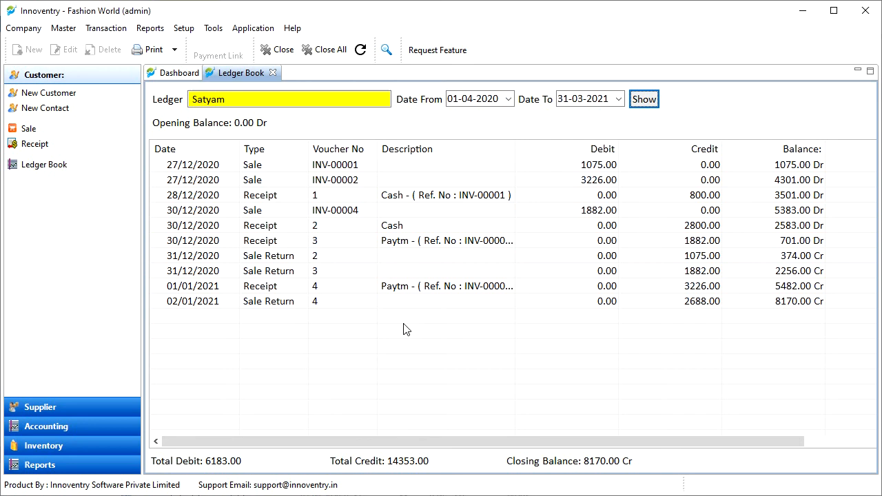